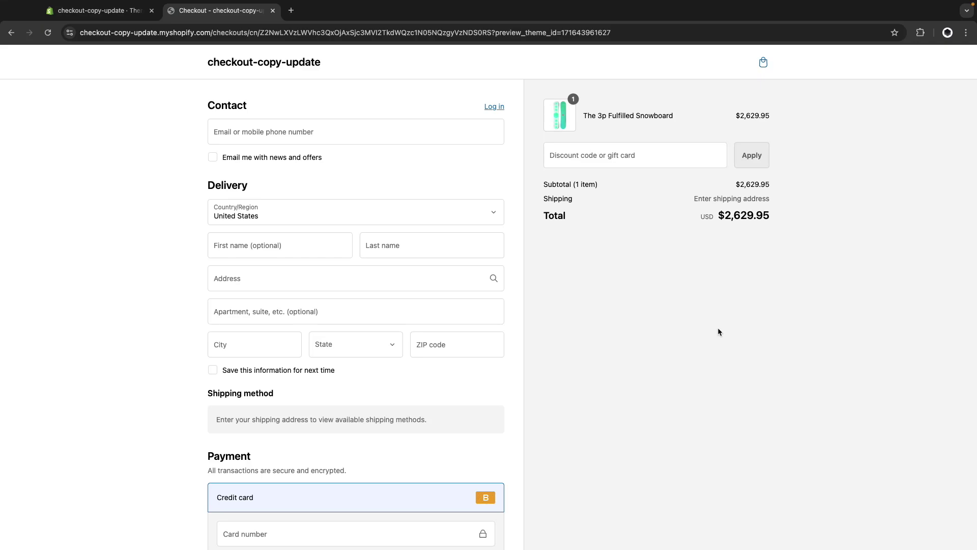
pyautogui.moveTo(631, 257)
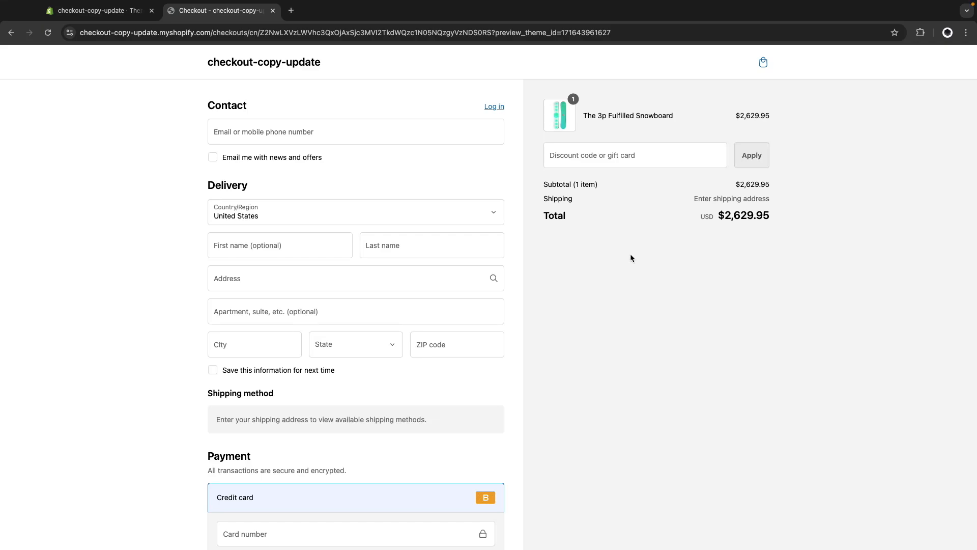
pyautogui.moveTo(628, 245)
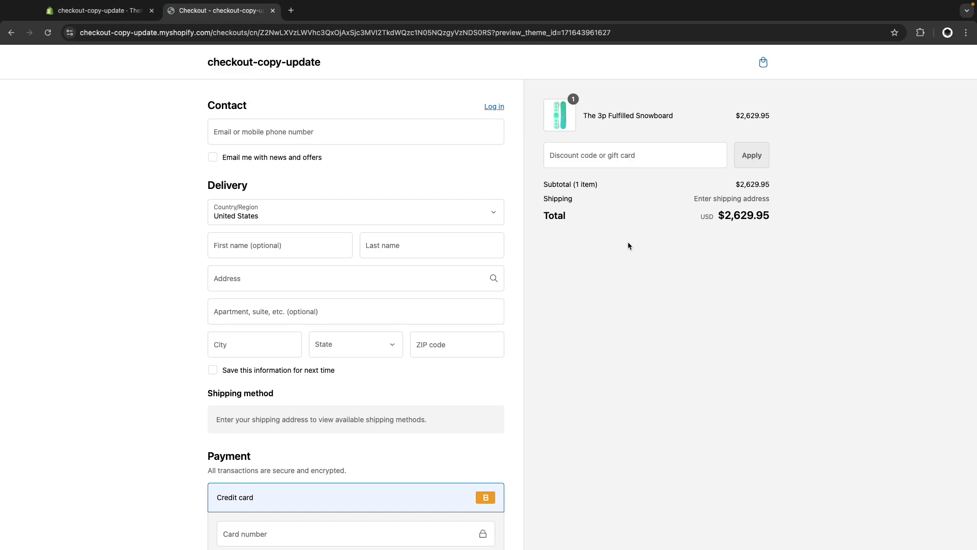
pyautogui.moveTo(605, 155)
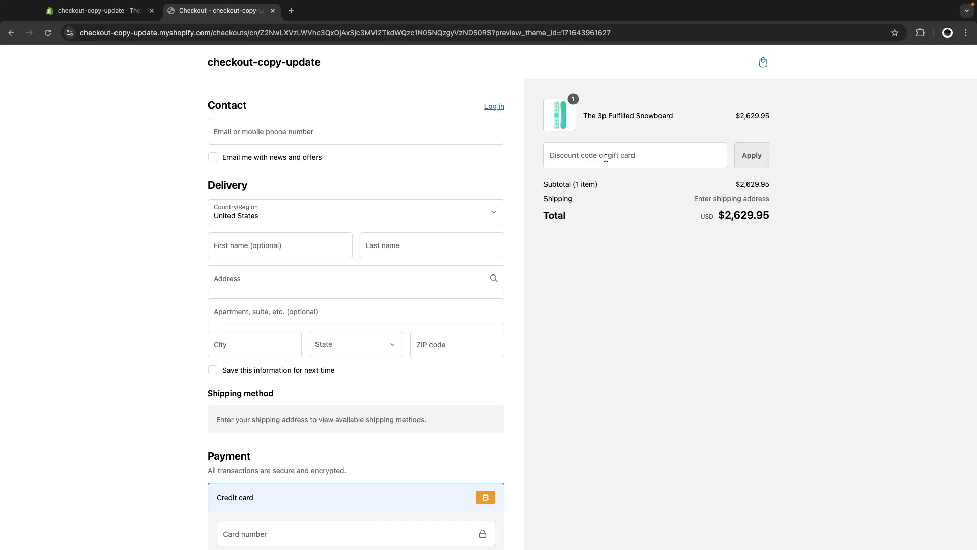
pyautogui.moveTo(578, 238)
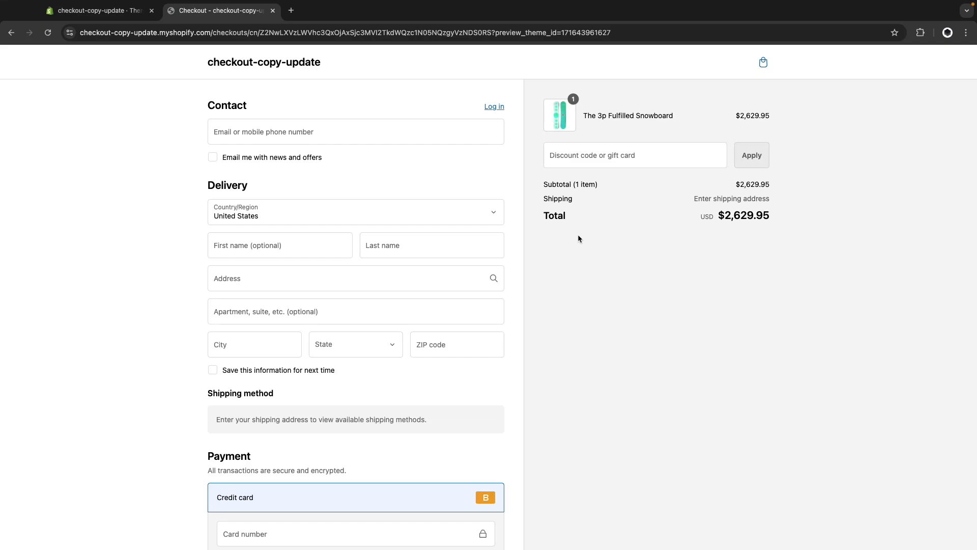
pyautogui.moveTo(171, 108)
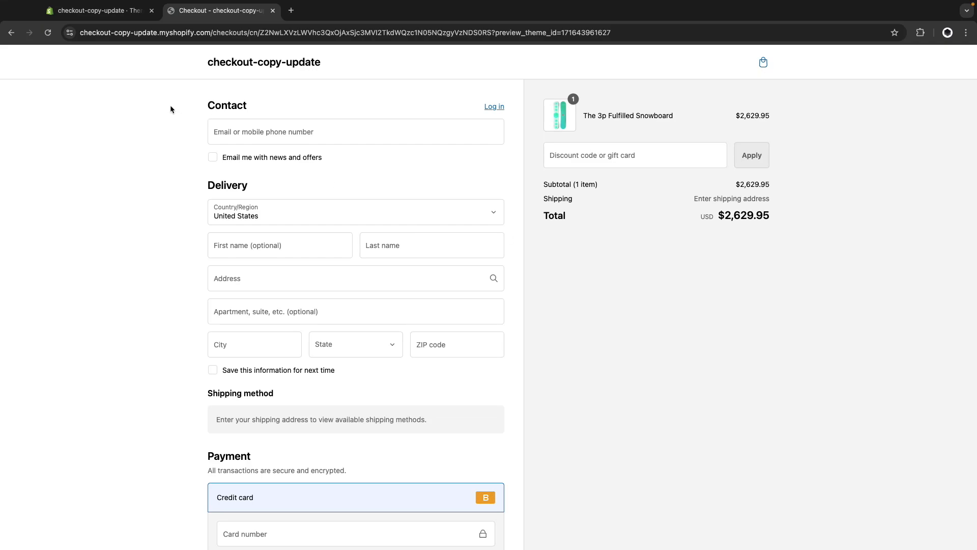
# Step: Open Edit default theme content for the Dawn theme from its more-actions menu
pyautogui.click(96, 10)
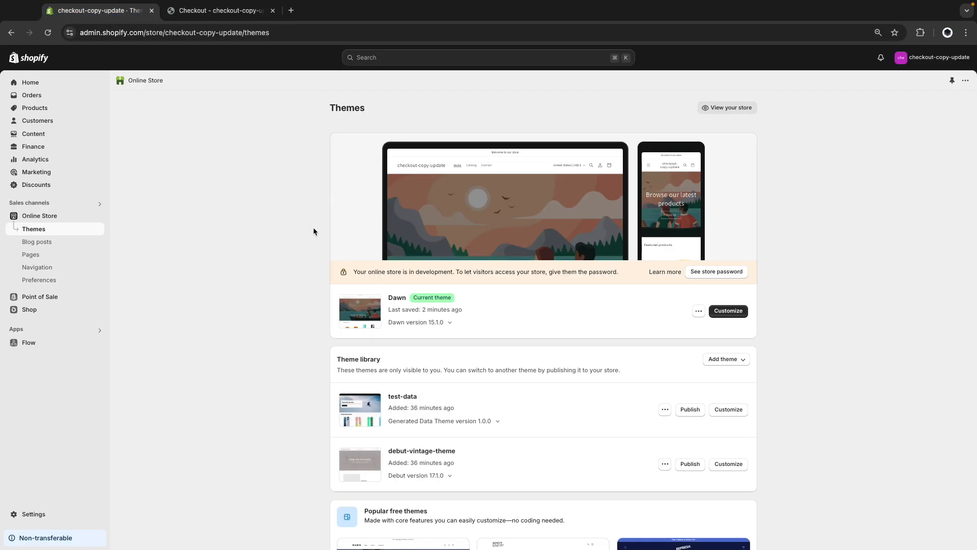
pyautogui.moveTo(657, 322)
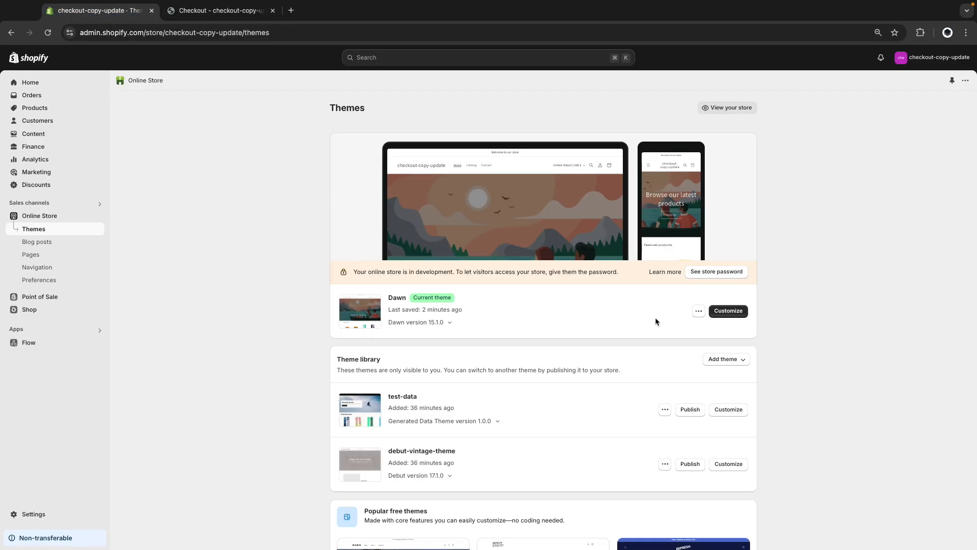
pyautogui.click(698, 312)
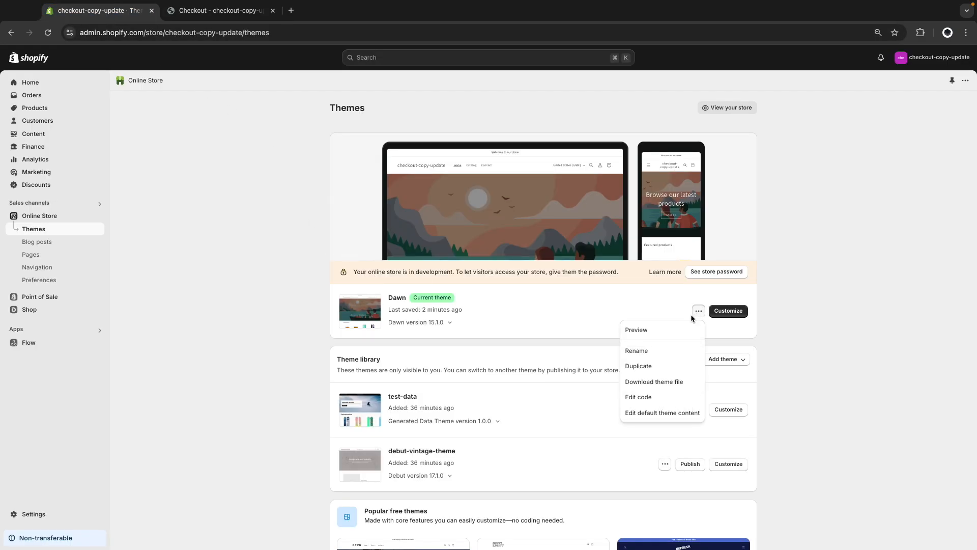
pyautogui.click(662, 413)
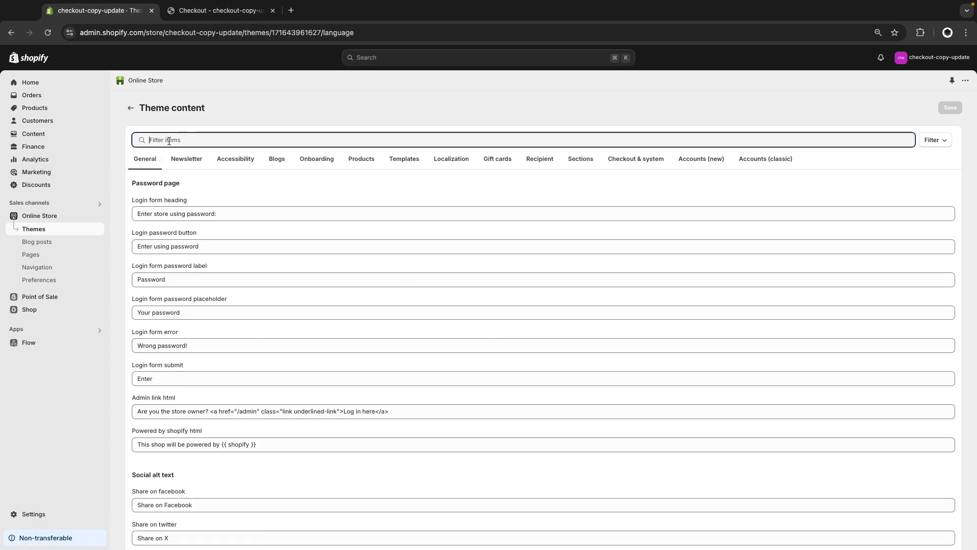
# Step: Filter theme content items for 'discount code or gift card' after checking the checkout wording
pyautogui.click(220, 10)
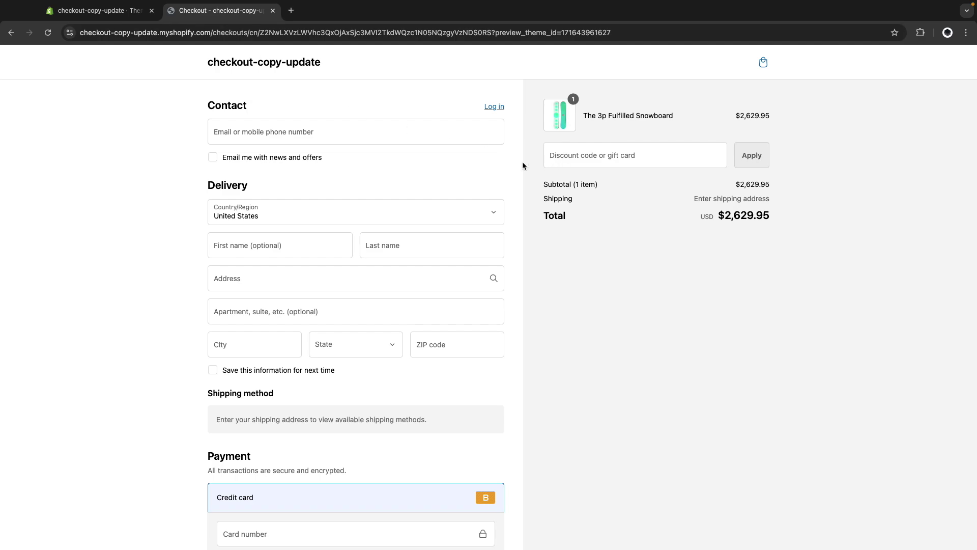
pyautogui.click(94, 10)
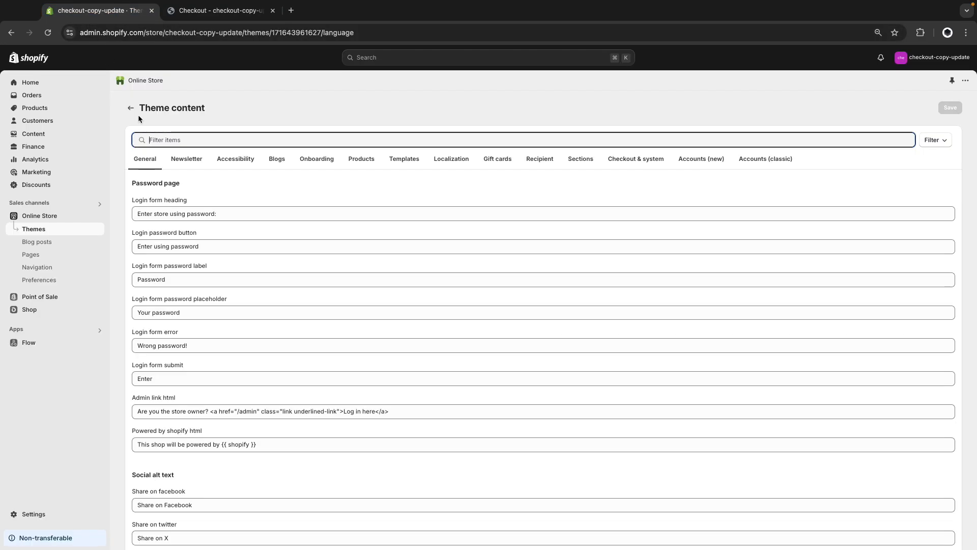
pyautogui.write('discount code or gift card')
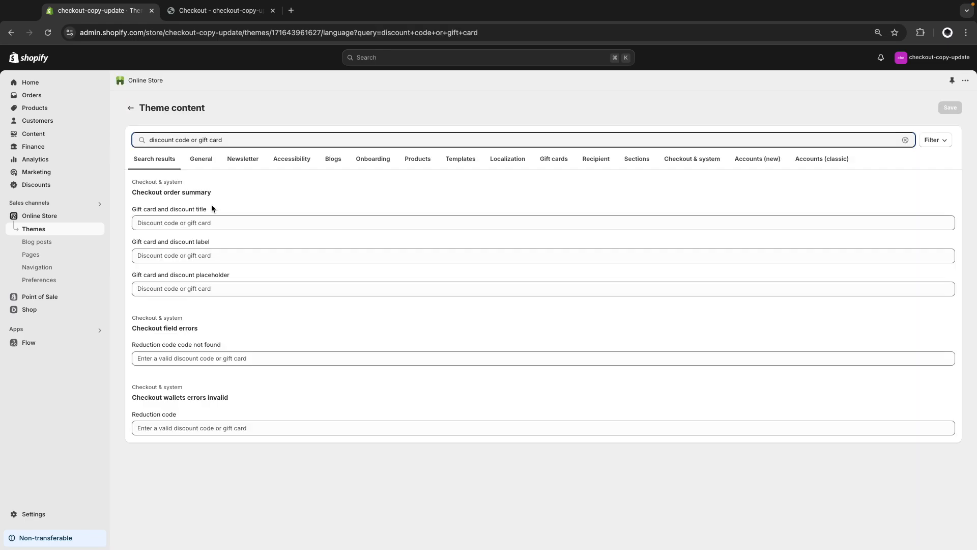
pyautogui.moveTo(132, 206)
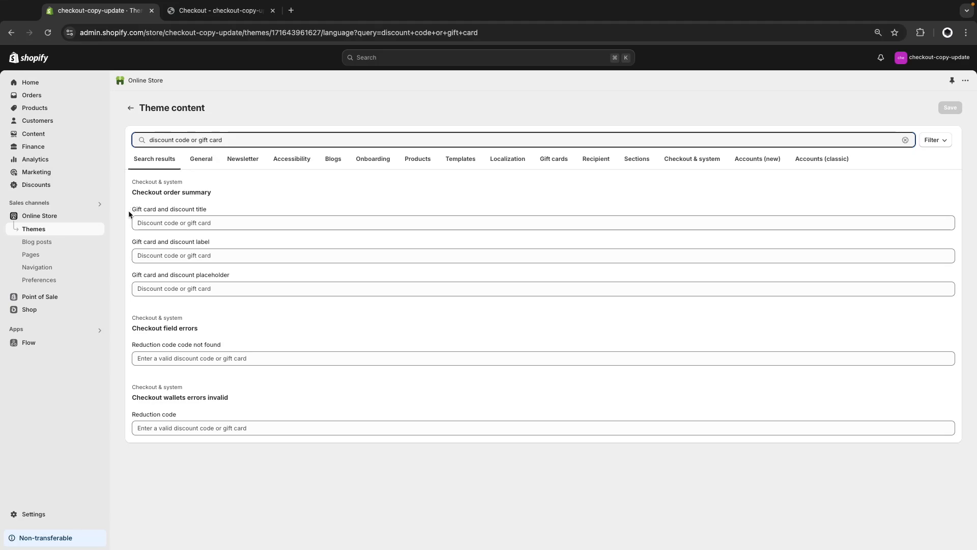
pyautogui.moveTo(146, 204)
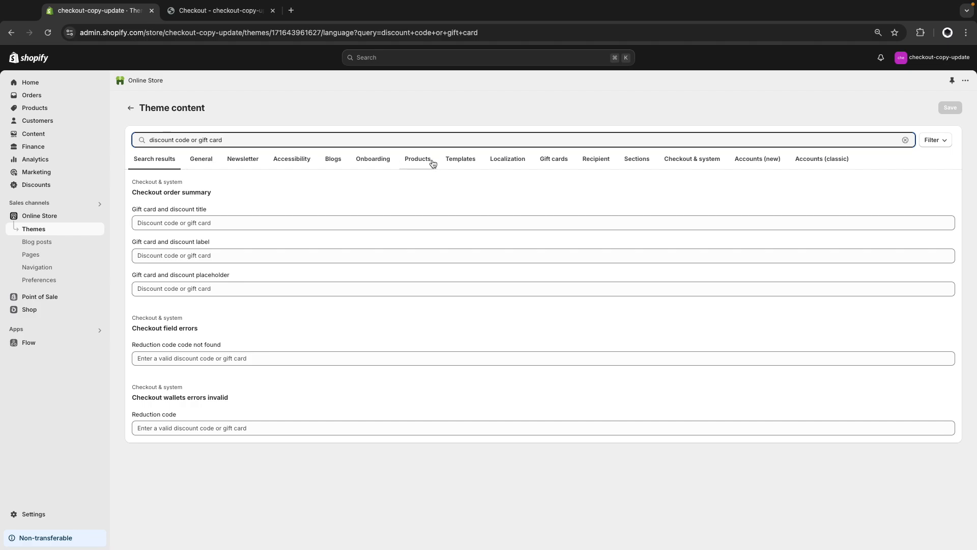
pyautogui.moveTo(579, 174)
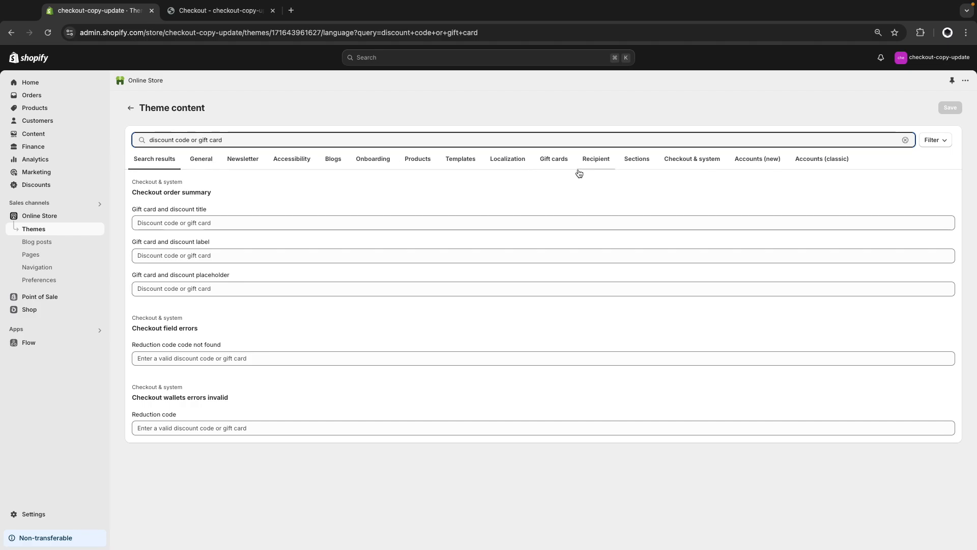
pyautogui.moveTo(790, 168)
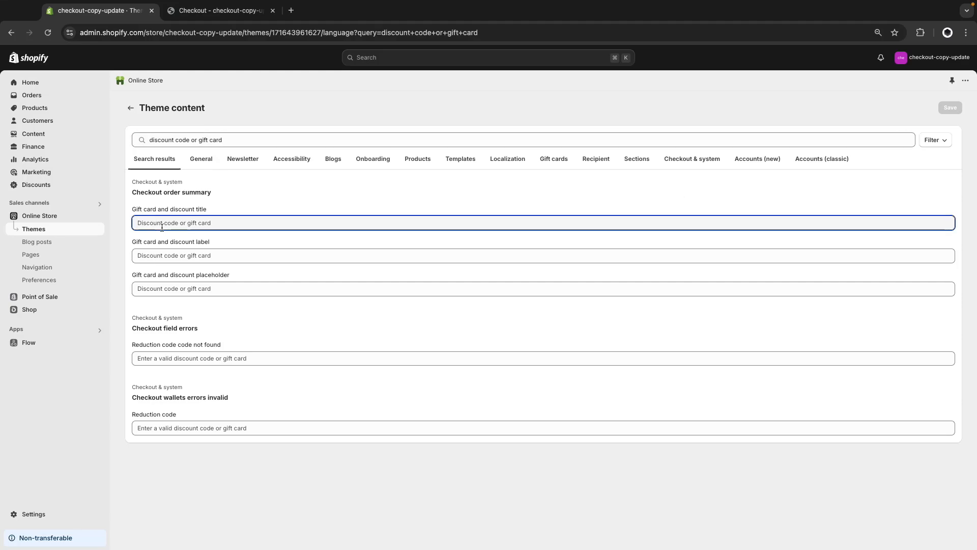
pyautogui.moveTo(171, 235)
pyautogui.write('Discount')
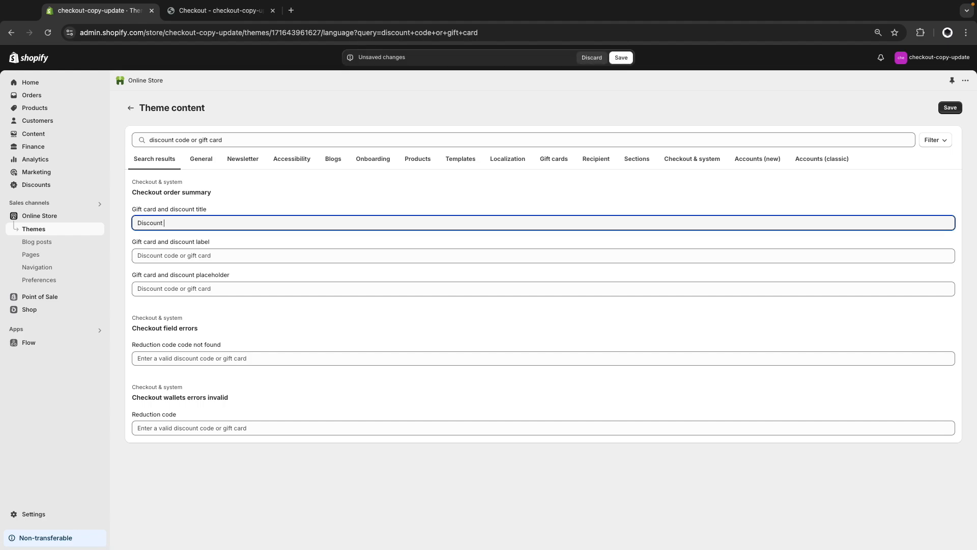
# Step: Set the Gift card and discount title to 'Discount Code', save, and view the checkout
pyautogui.write('Code')
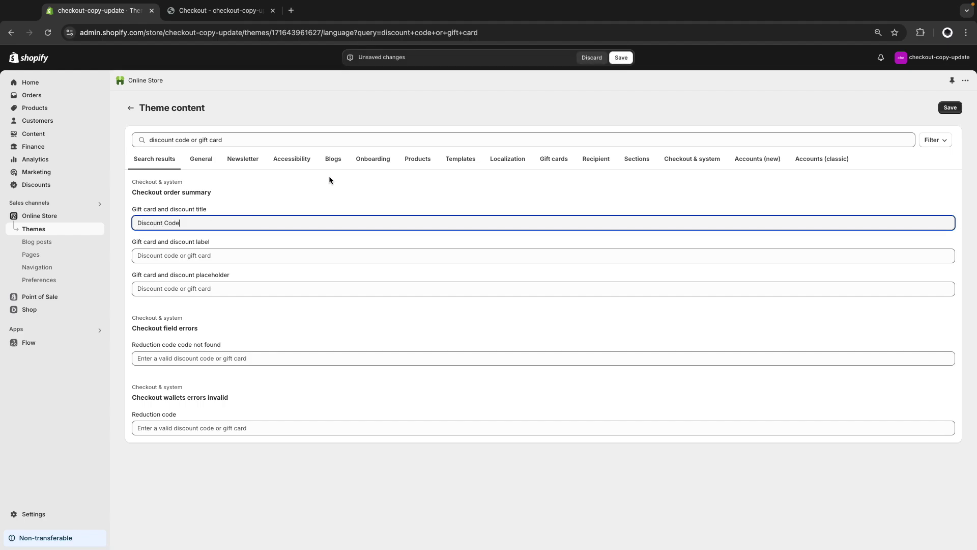
pyautogui.moveTo(627, 82)
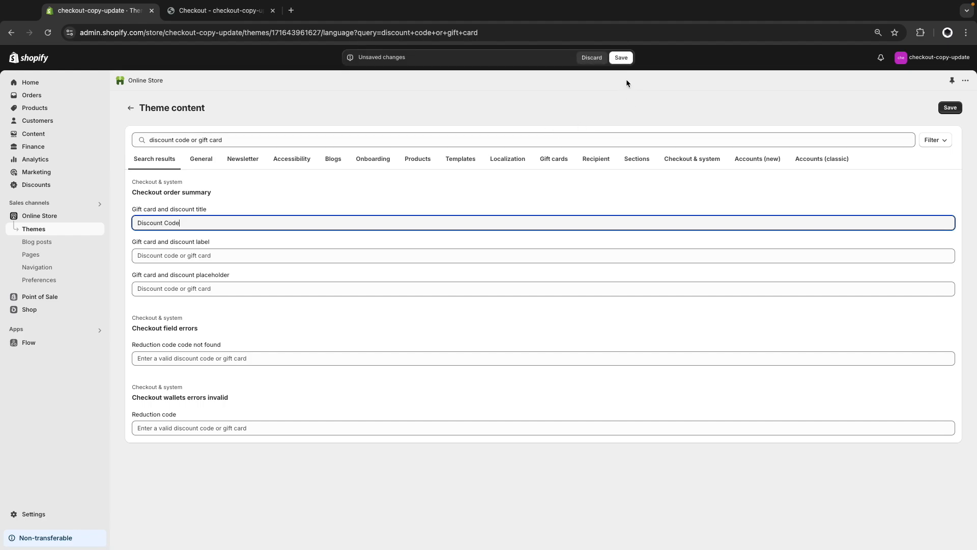
pyautogui.click(620, 57)
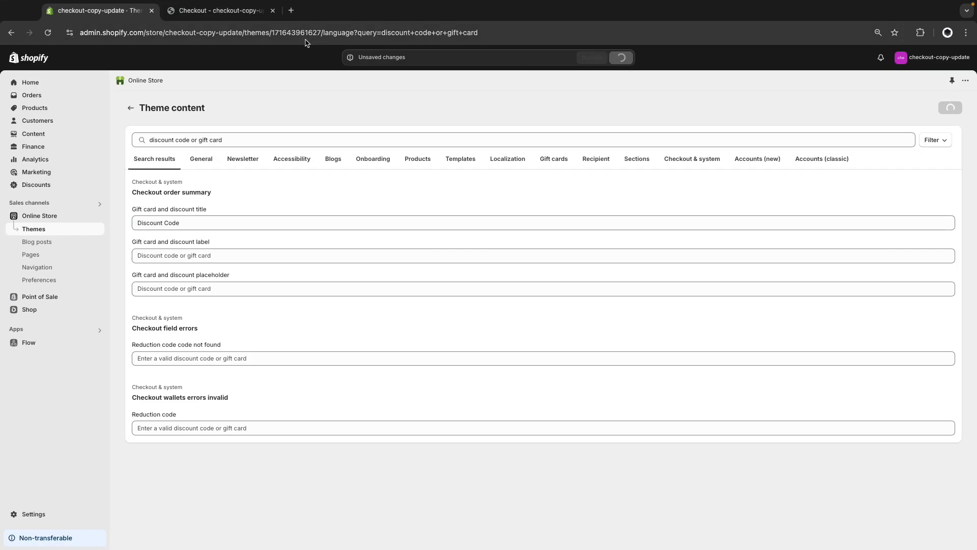
pyautogui.click(218, 10)
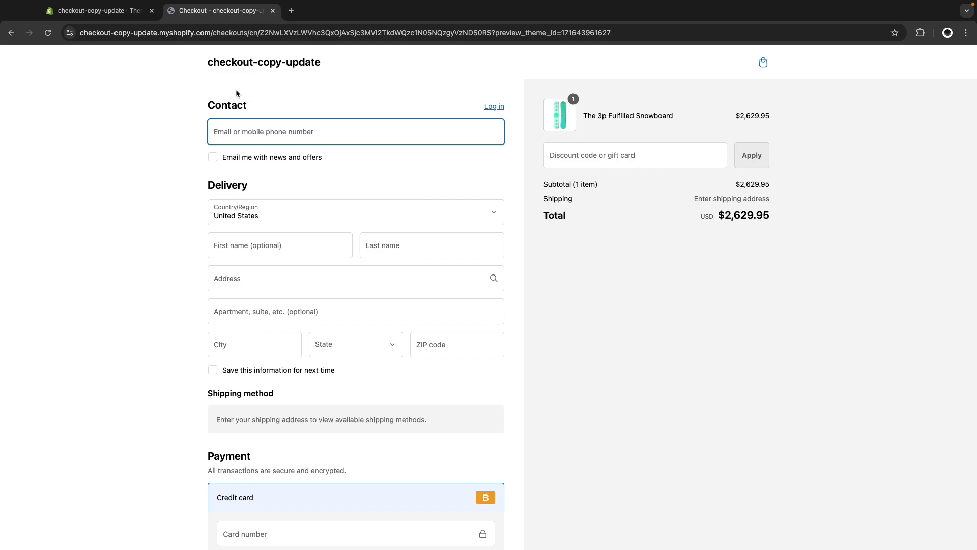
# Step: Set the gift card and discount label to 'Discount Code', save, and view the checkout preview
pyautogui.click(97, 10)
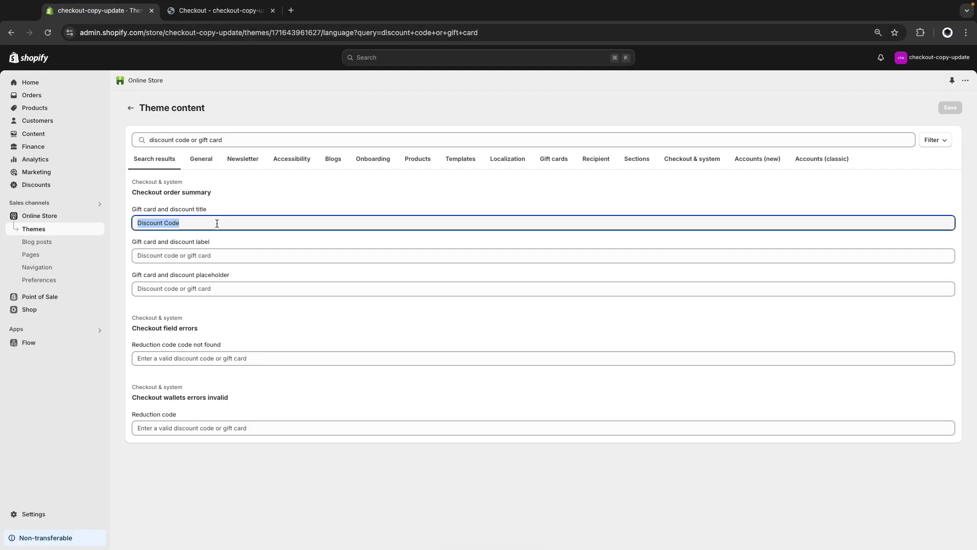
pyautogui.write('Discount Code')
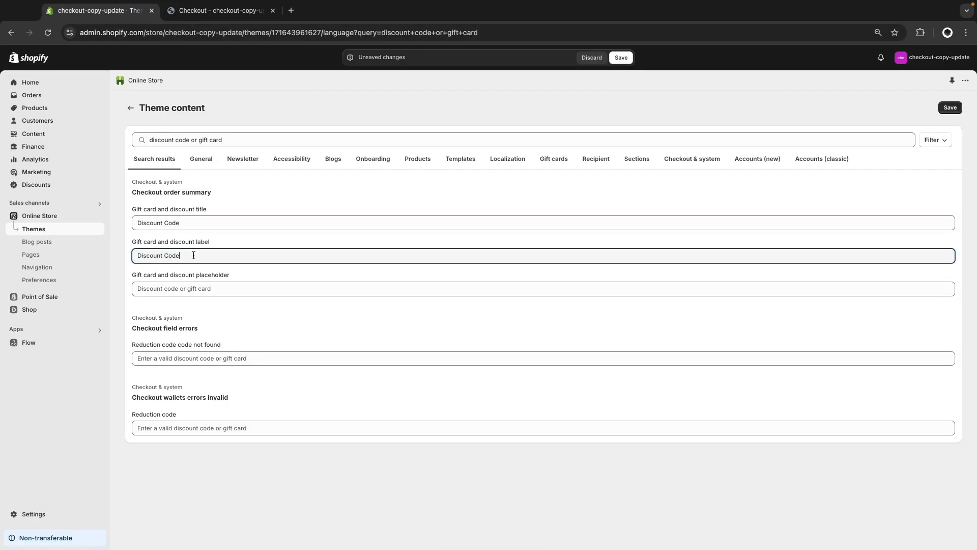
pyautogui.click(620, 57)
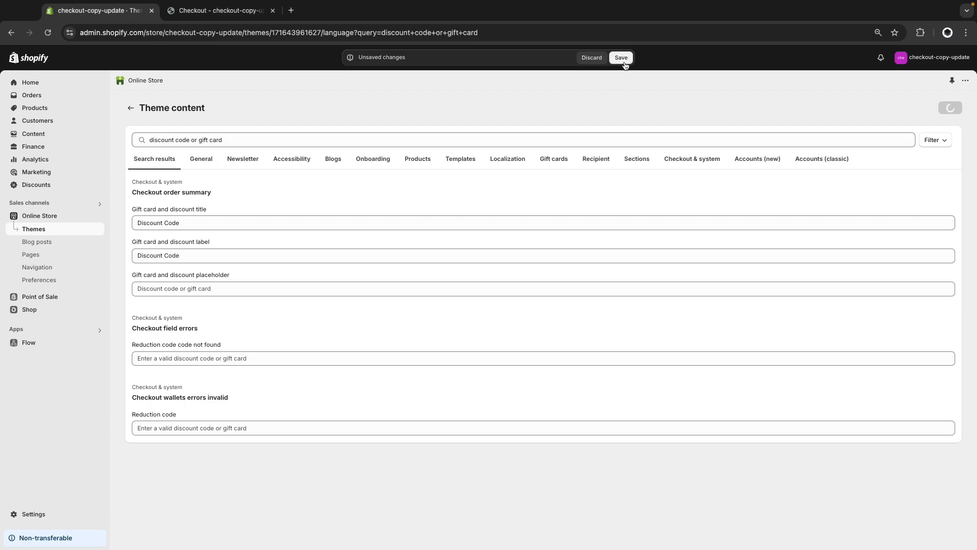
pyautogui.click(221, 10)
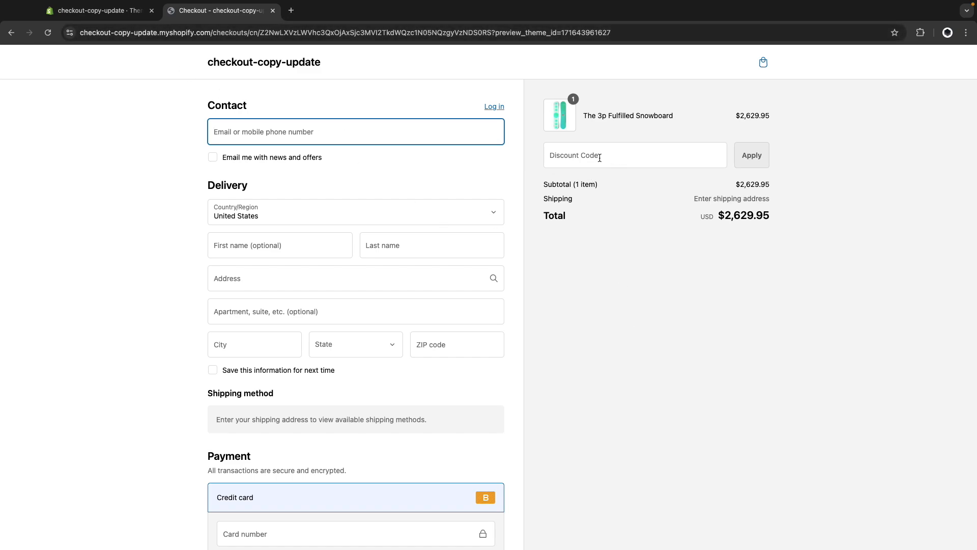
# Step: Enter test code 'ahk' in the checkout discount field, then return to theme content
pyautogui.click(635, 154)
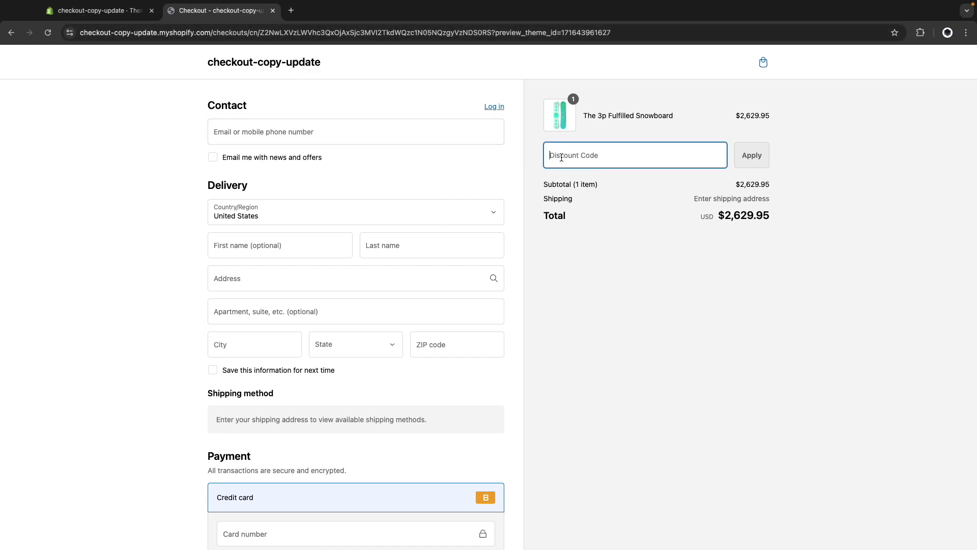
pyautogui.write('ahk')
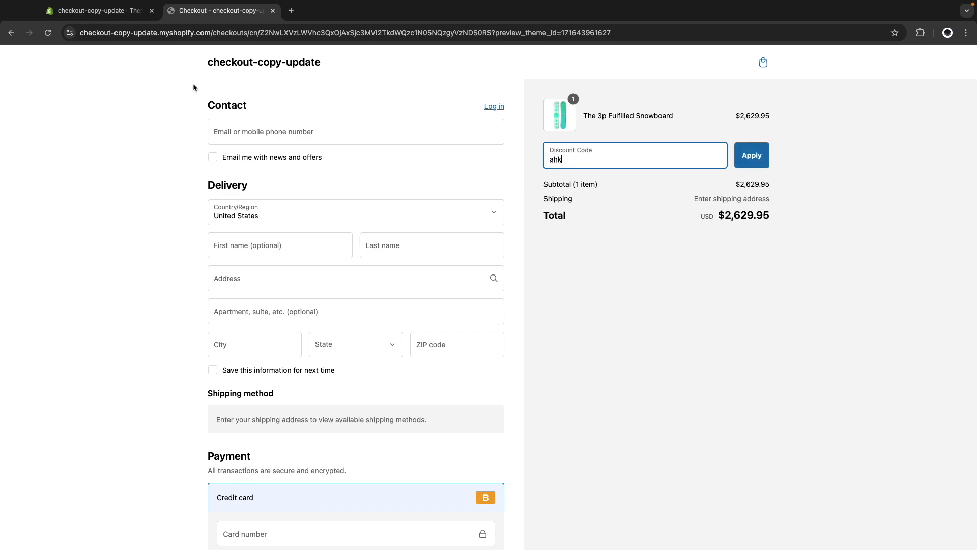
pyautogui.click(97, 10)
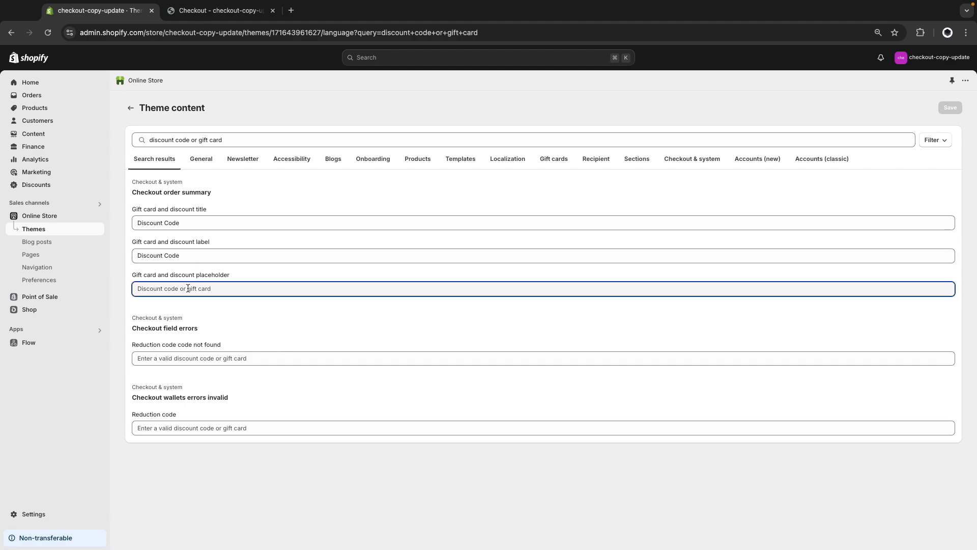
# Step: Set the gift card and discount placeholder to 'Discount Code', save, and verify it at checkout
pyautogui.write('Discount Code')
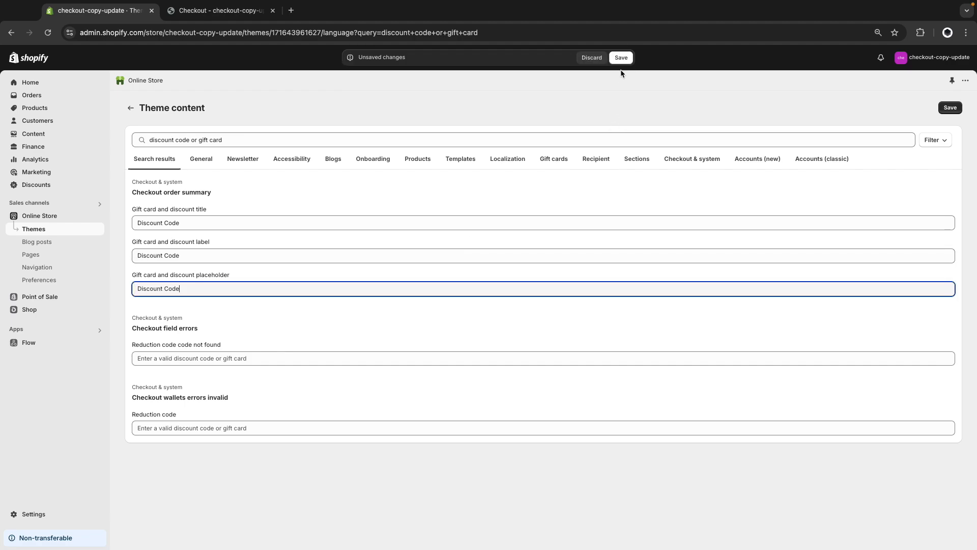
pyautogui.click(621, 57)
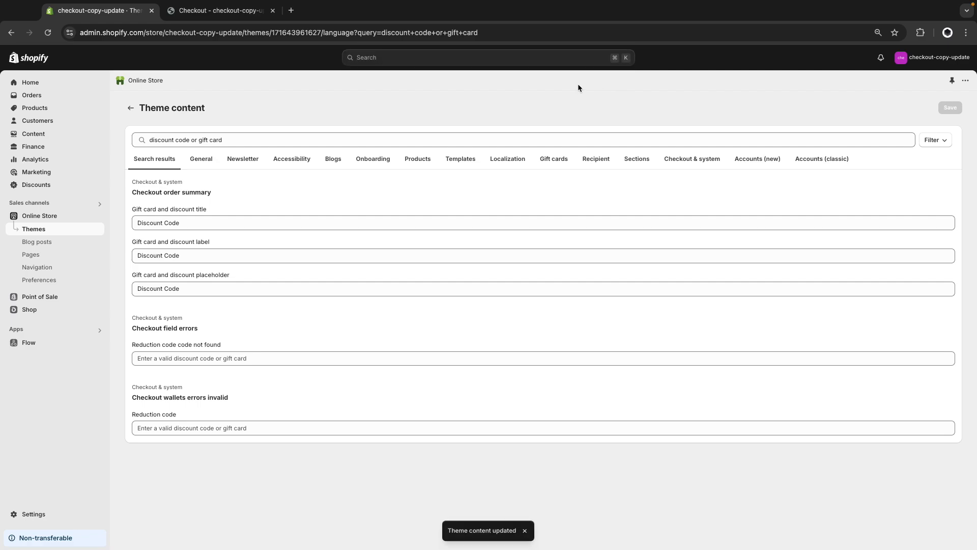
pyautogui.click(220, 10)
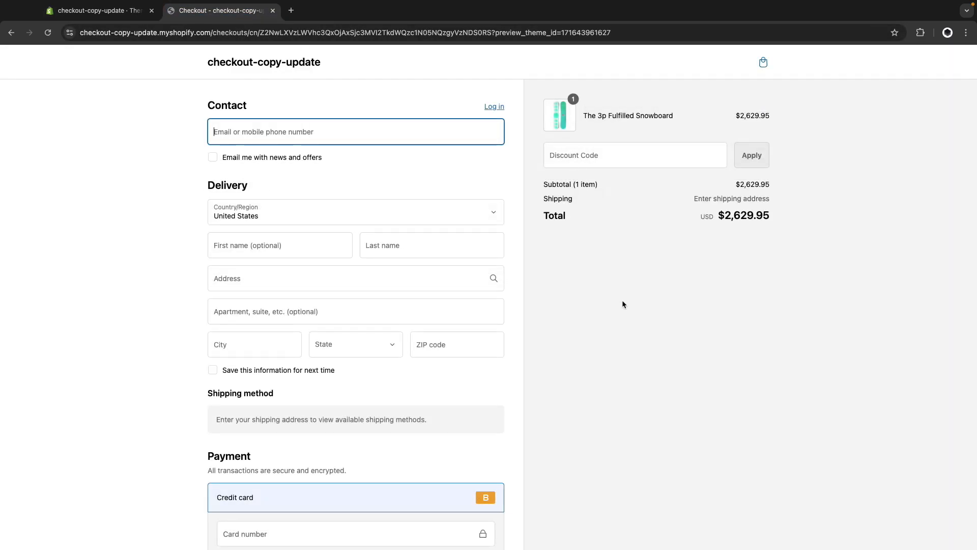
pyautogui.click(610, 259)
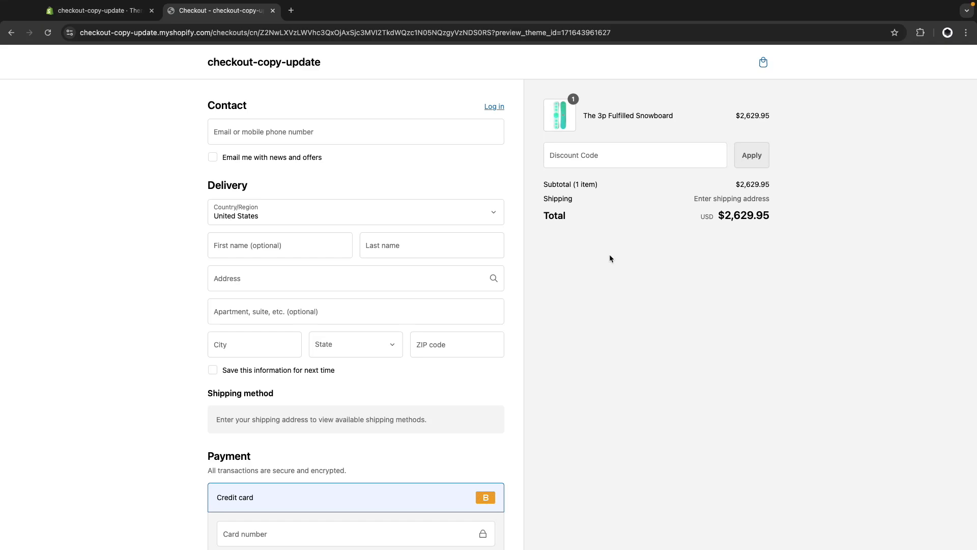
pyautogui.moveTo(593, 237)
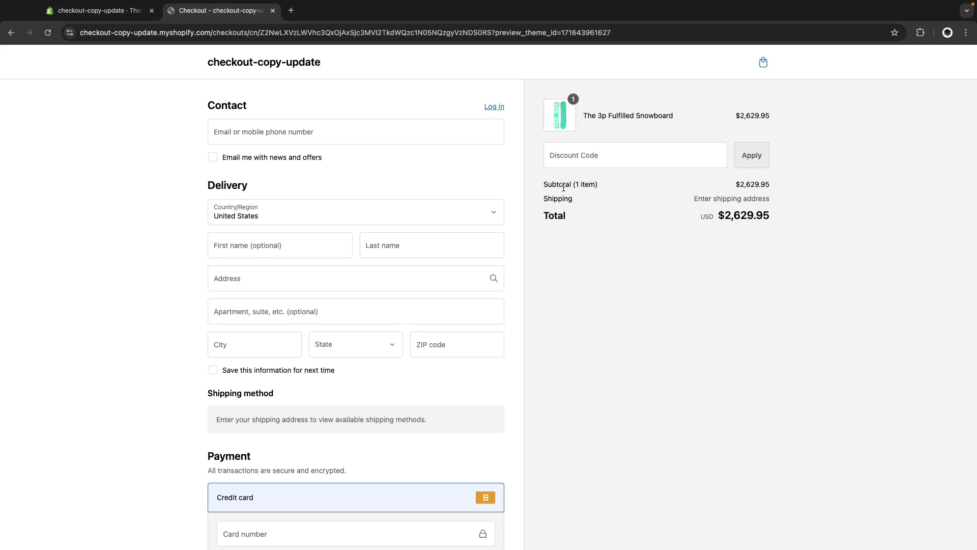
pyautogui.moveTo(578, 193)
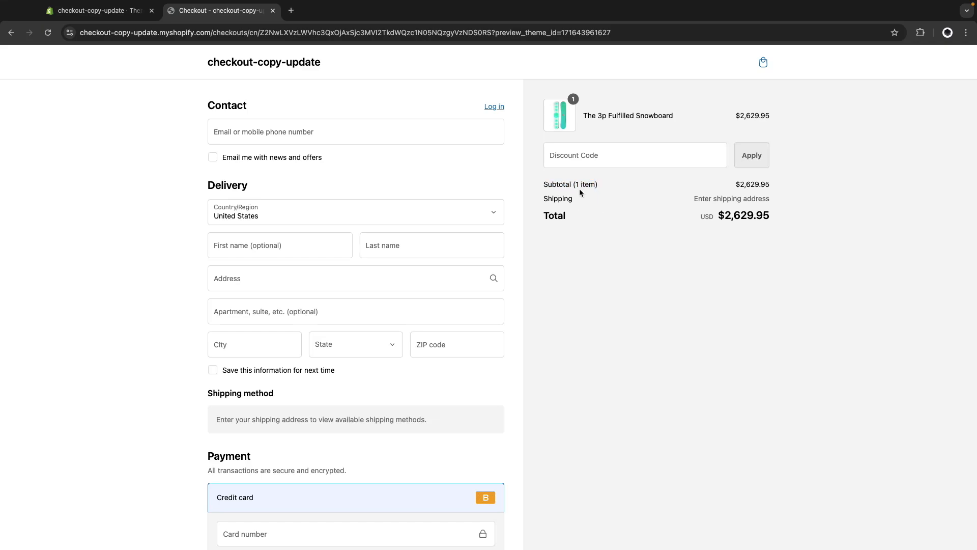
pyautogui.moveTo(437, 170)
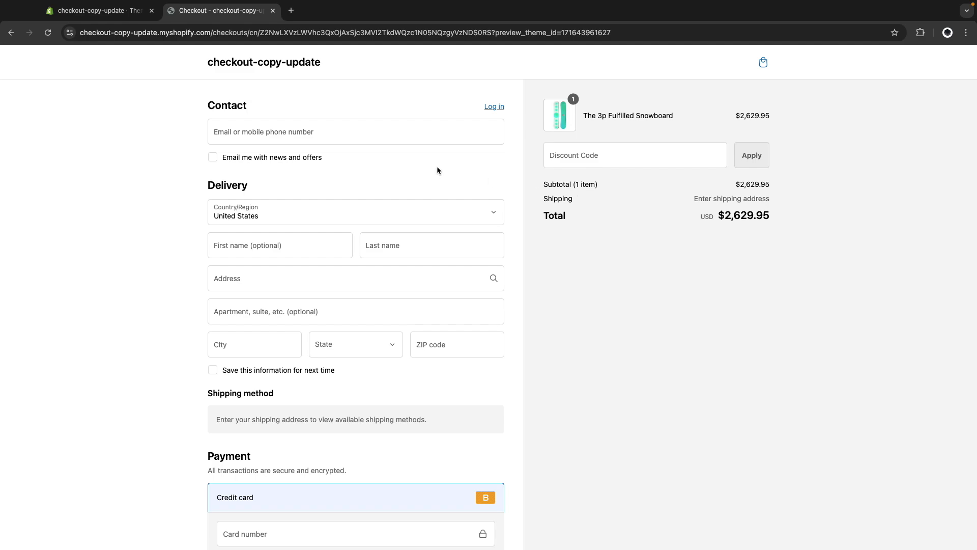
pyautogui.click(97, 10)
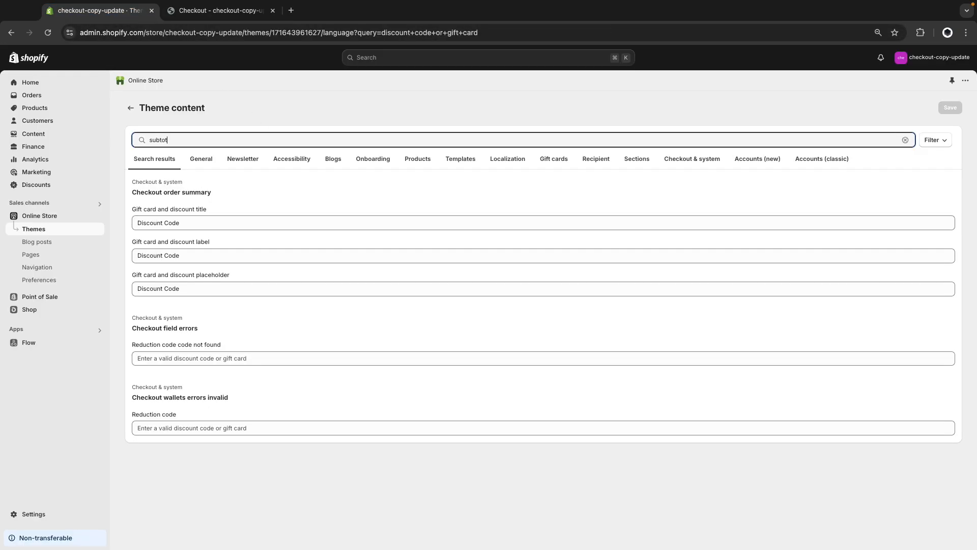
# Step: Search theme content for 'subtotal' and compare the subtotal-with-quantity label against checkout
pyautogui.write('al')
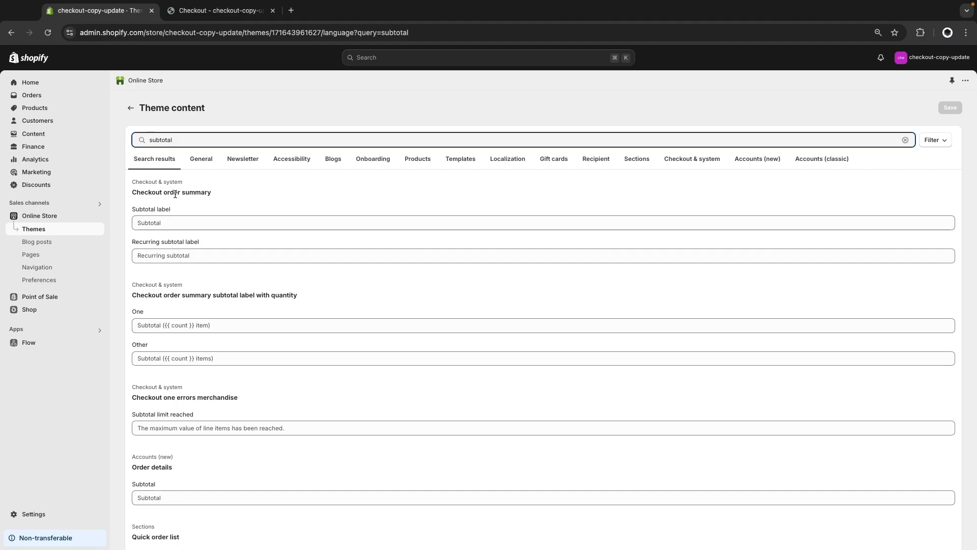
pyautogui.click(220, 10)
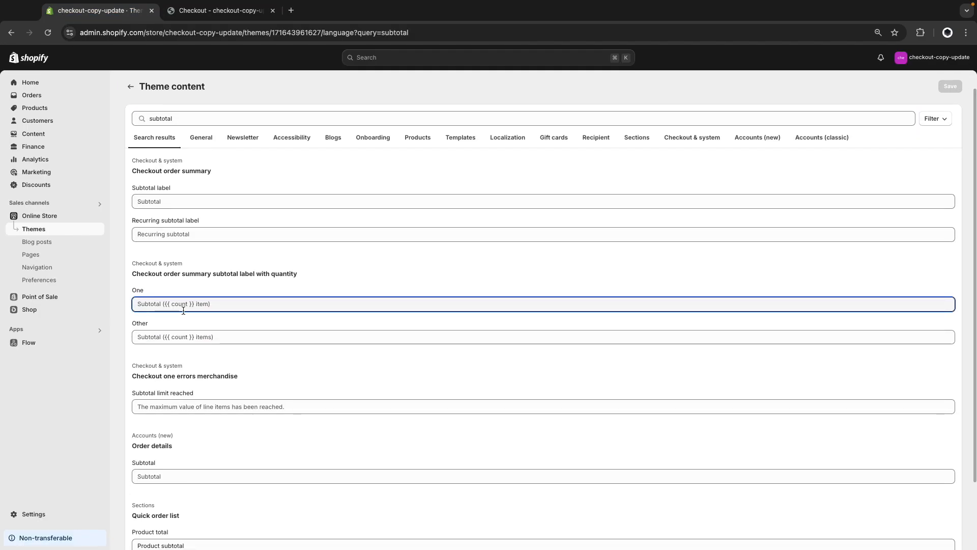
pyautogui.moveTo(218, 96)
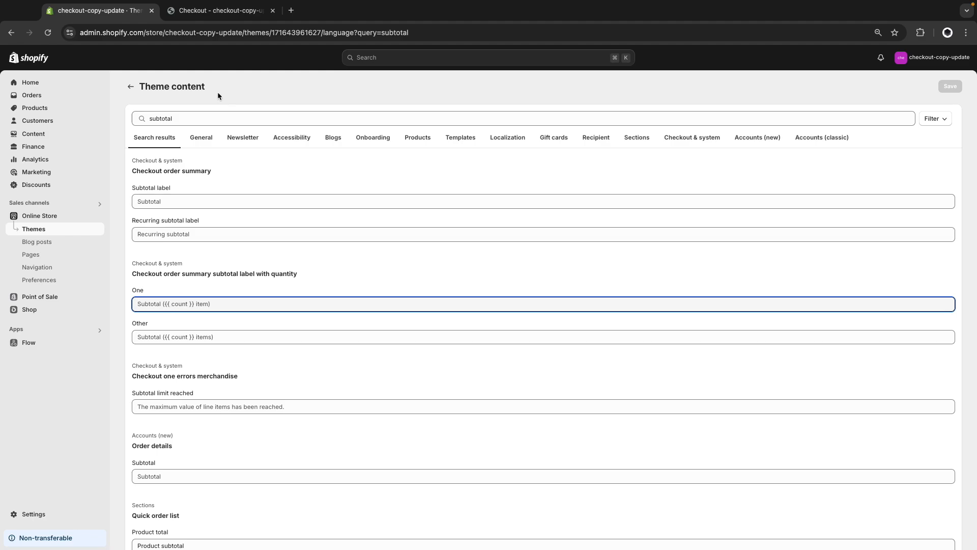
pyautogui.click(217, 11)
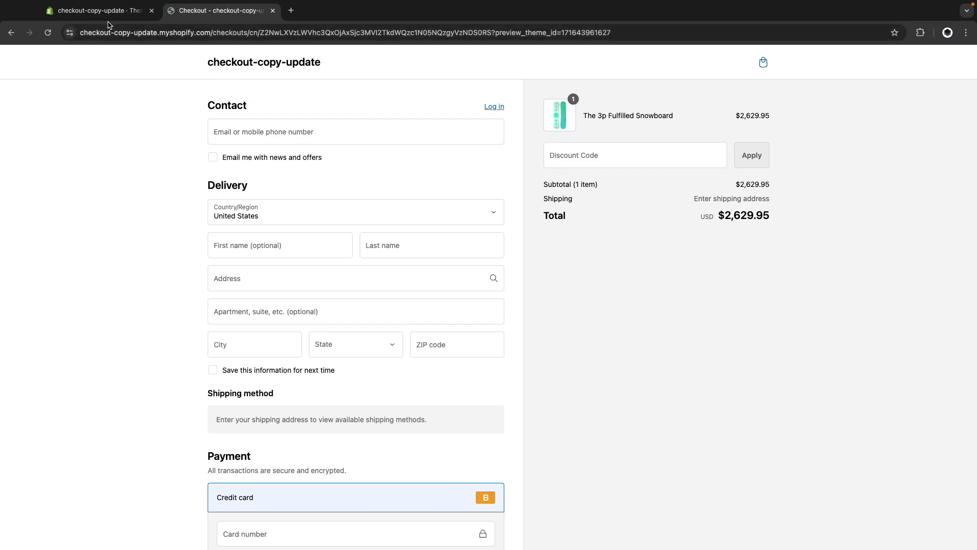
pyautogui.click(97, 11)
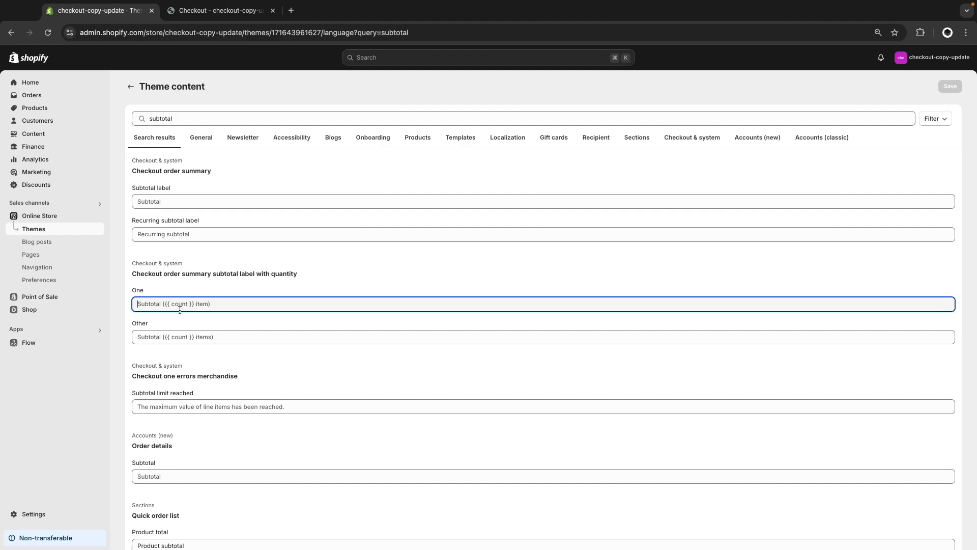
# Step: Rewrite the subtotal labels as 'Subtotal ({{ }} product/products)', save, and verify at checkout
pyautogui.write('Subtotal ({{ count')
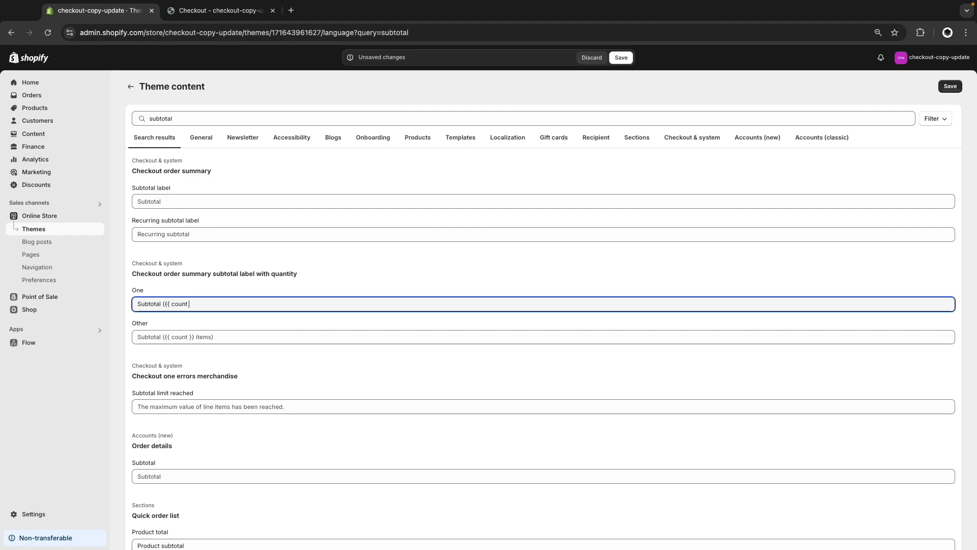
pyautogui.write('}} product)')
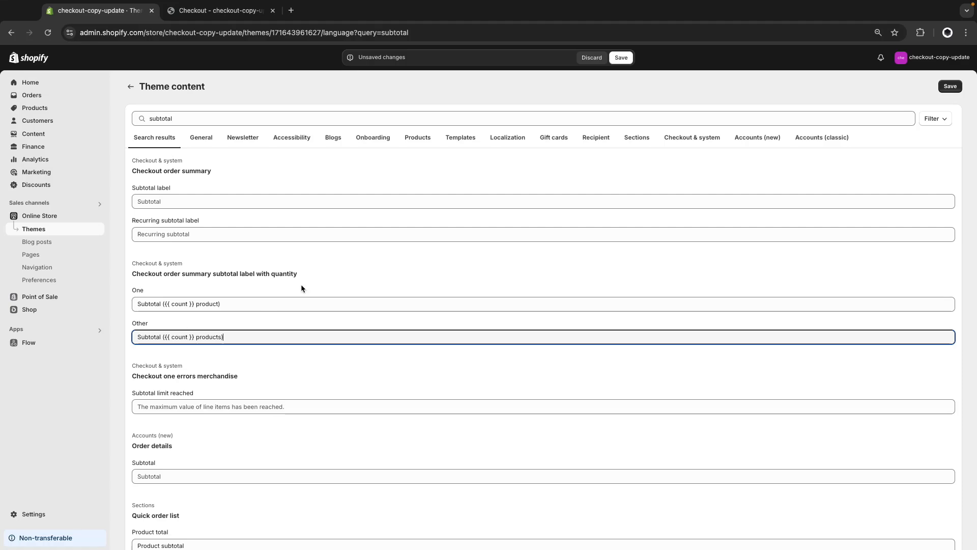
pyautogui.click(620, 57)
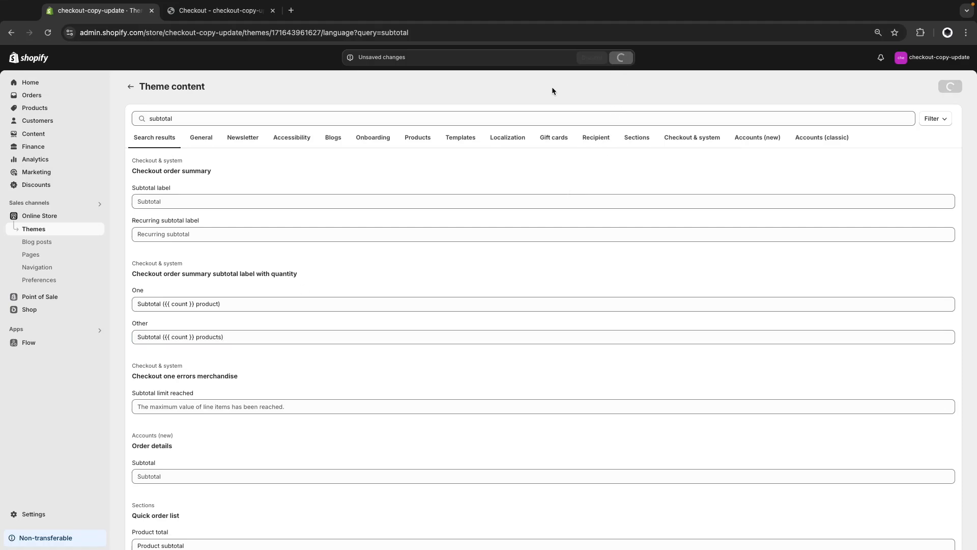
pyautogui.click(218, 10)
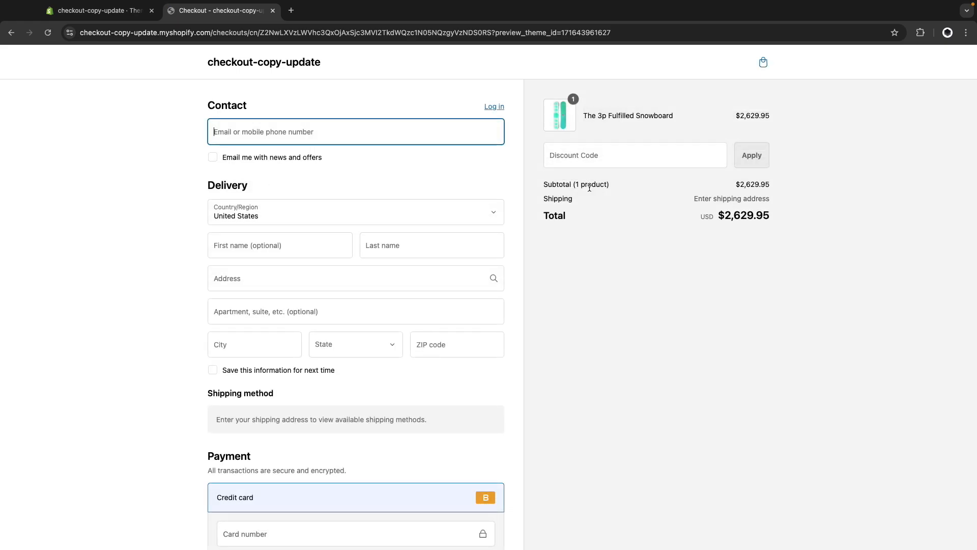
# Step: Return to the storefront and add the Selling Plans Ski Wax so checkout shows 2 products
pyautogui.click(263, 62)
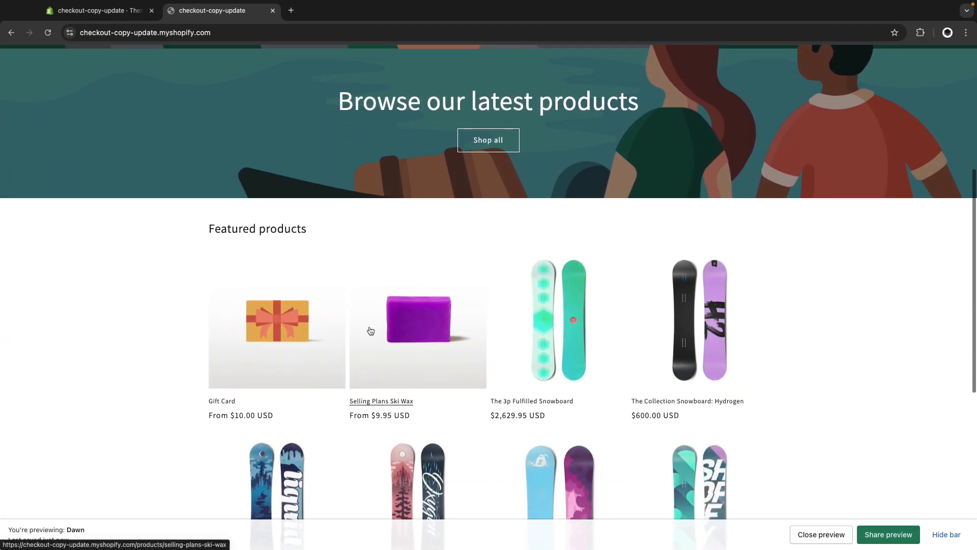
pyautogui.click(381, 401)
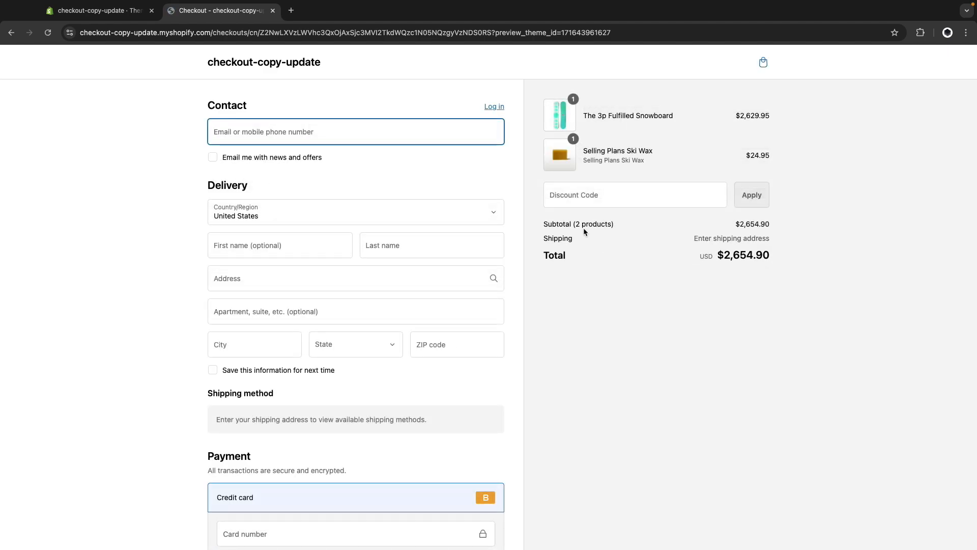
pyautogui.moveTo(580, 233)
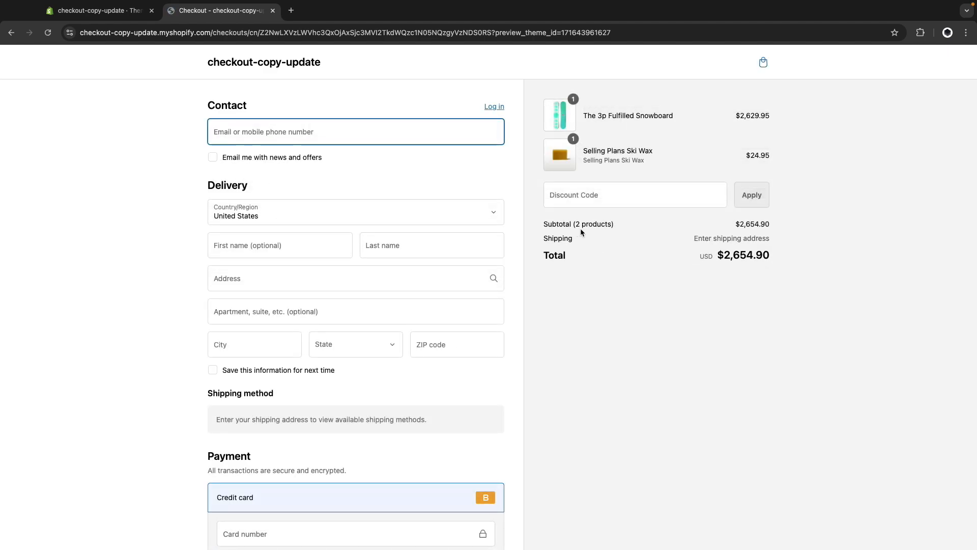
pyautogui.moveTo(583, 304)
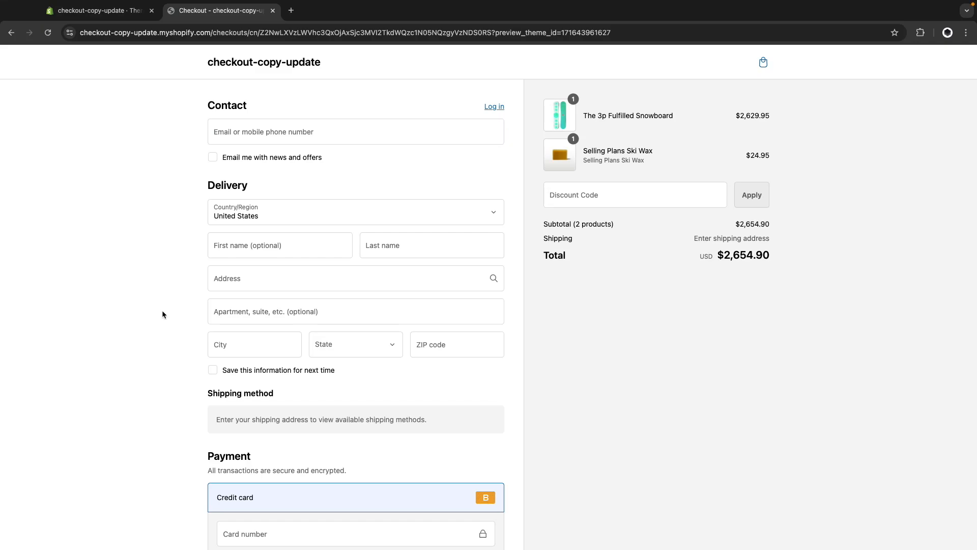
pyautogui.moveTo(173, 356)
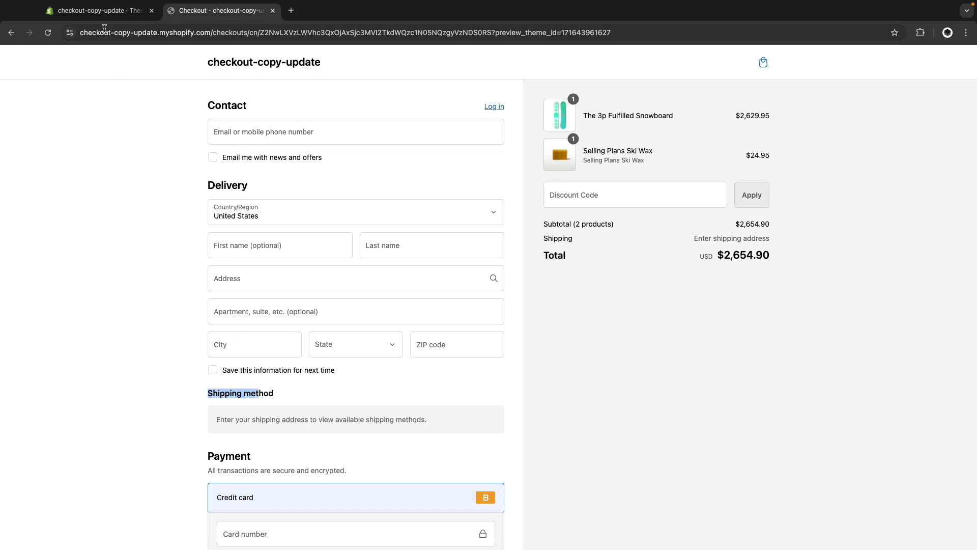
# Step: Search theme content for 'shipping method', clear its title, and reload the checkout preview
pyautogui.click(97, 10)
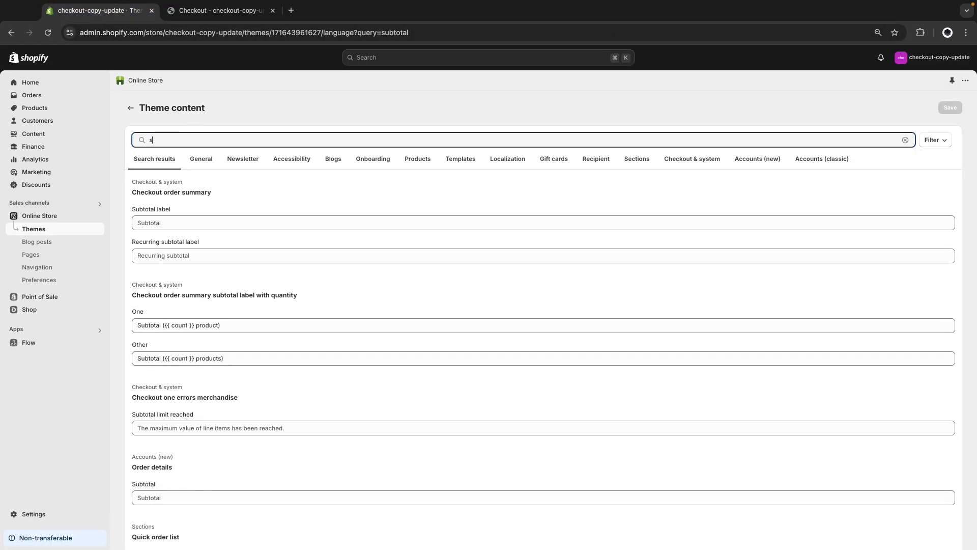
pyautogui.write('shipping method')
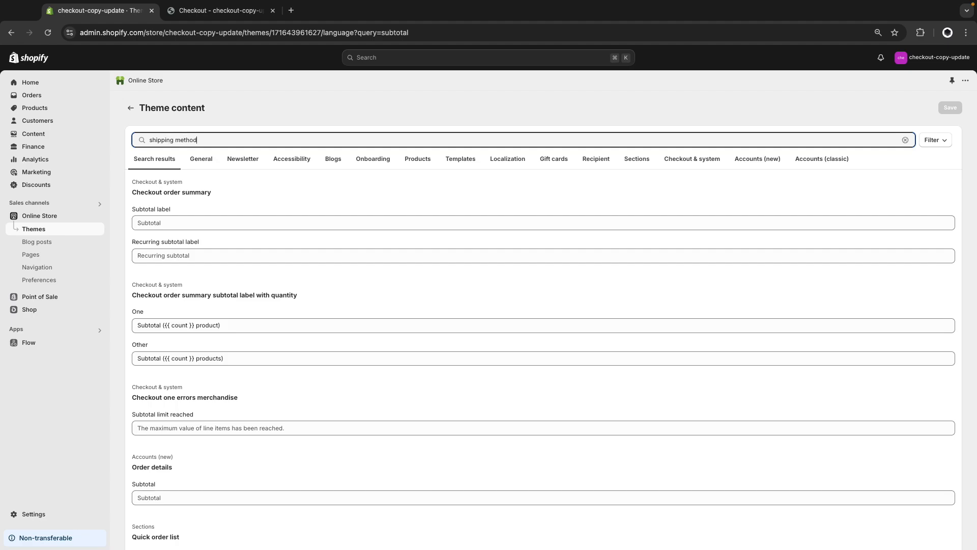
pyautogui.press('Return')
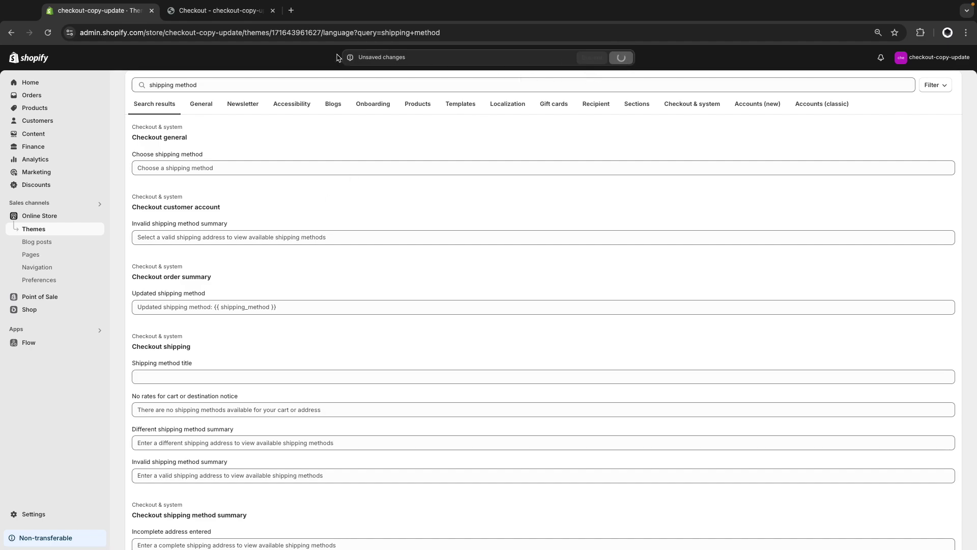
pyautogui.click(220, 10)
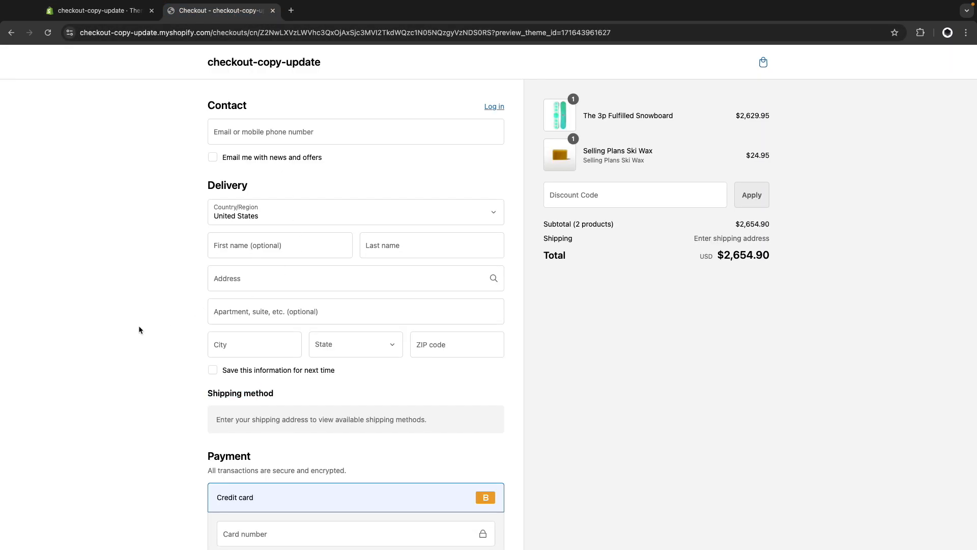
pyautogui.click(355, 131)
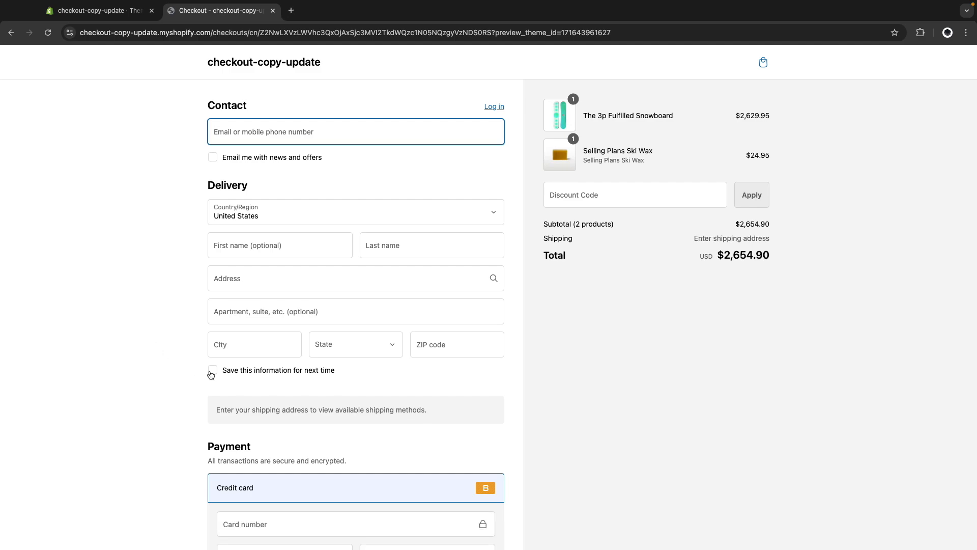
pyautogui.moveTo(266, 391)
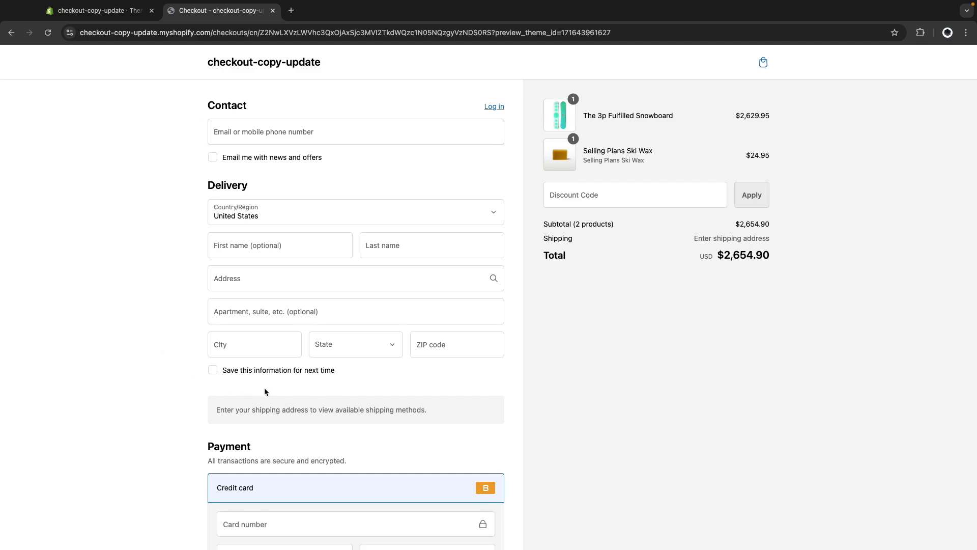
pyautogui.moveTo(252, 392)
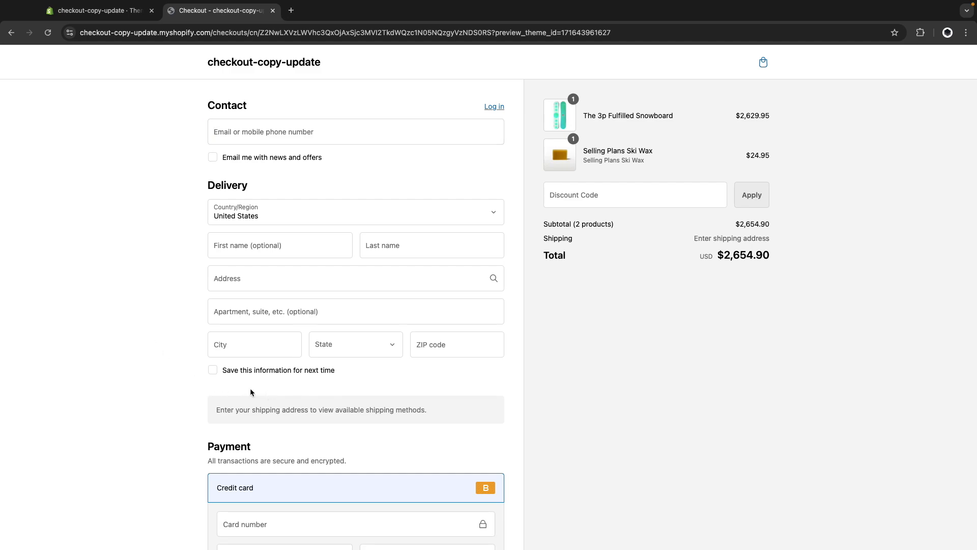
pyautogui.moveTo(244, 391)
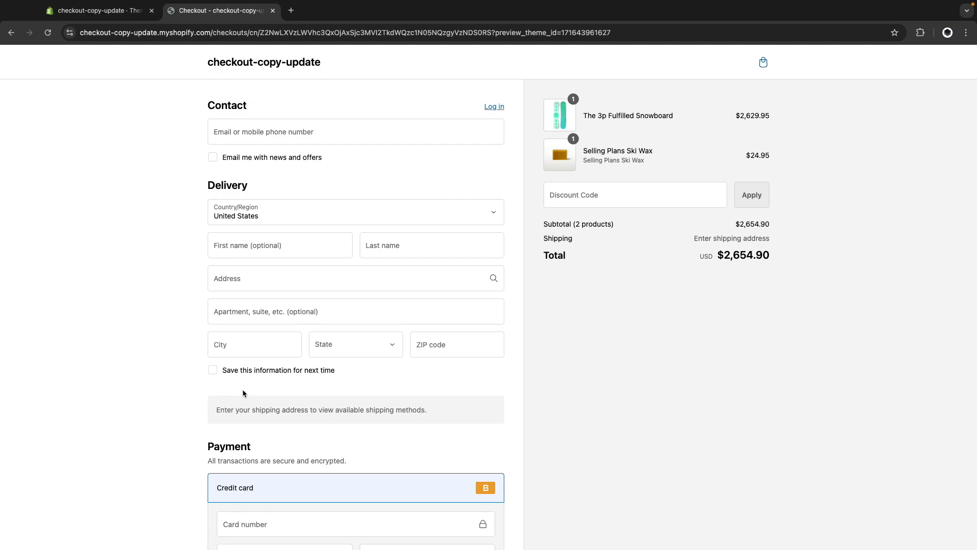
pyautogui.moveTo(214, 393)
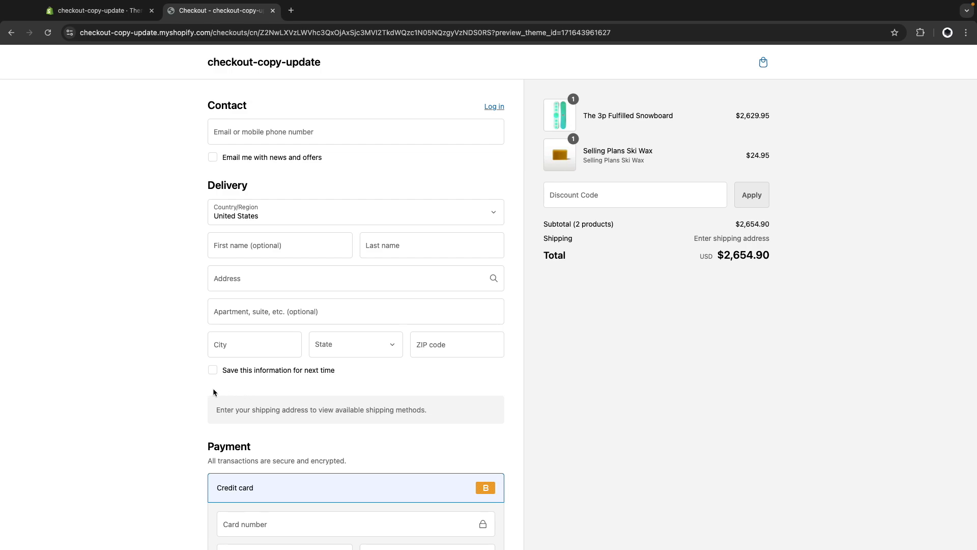
pyautogui.moveTo(176, 264)
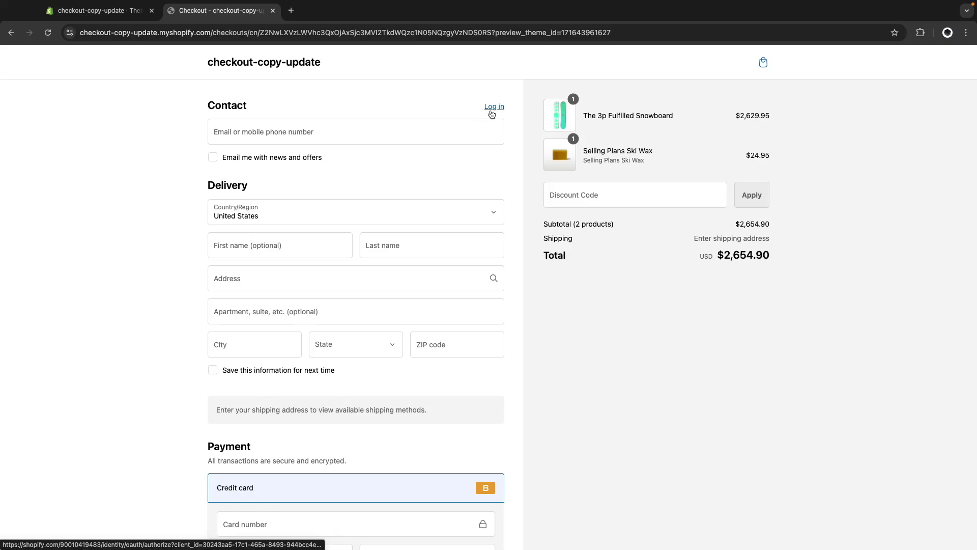
pyautogui.moveTo(262, 107)
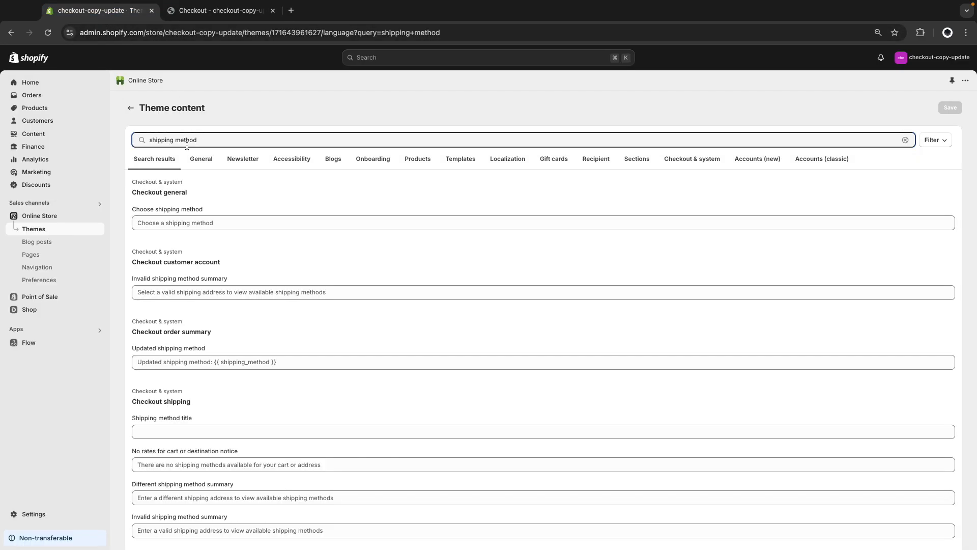
# Step: Search 'log in', save the cleared Sign in link label, and refresh the checkout preview
pyautogui.write('log in')
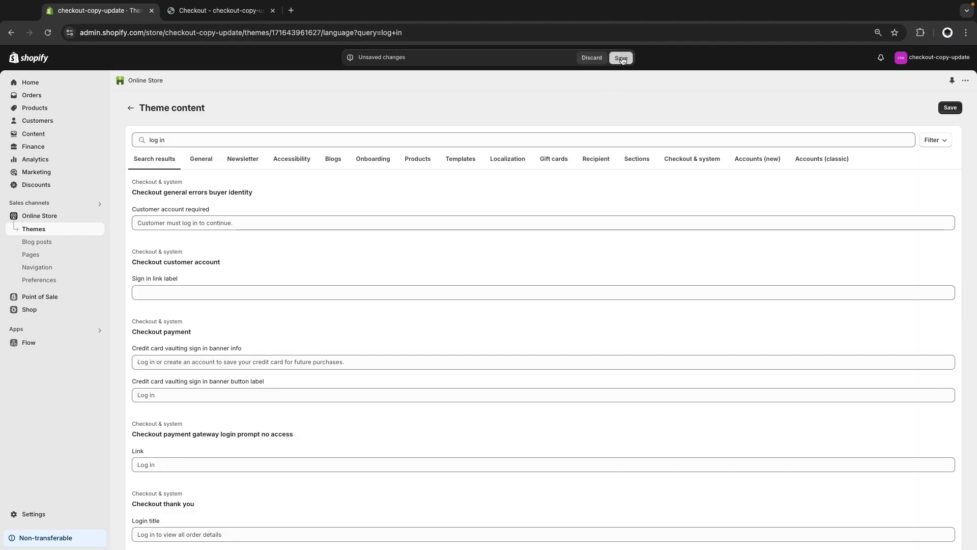
pyautogui.click(620, 57)
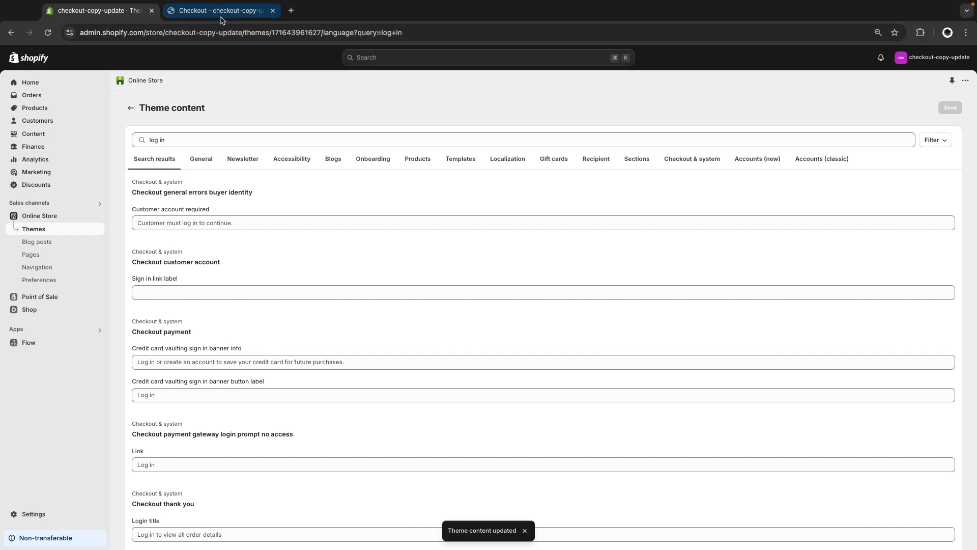
pyautogui.click(218, 10)
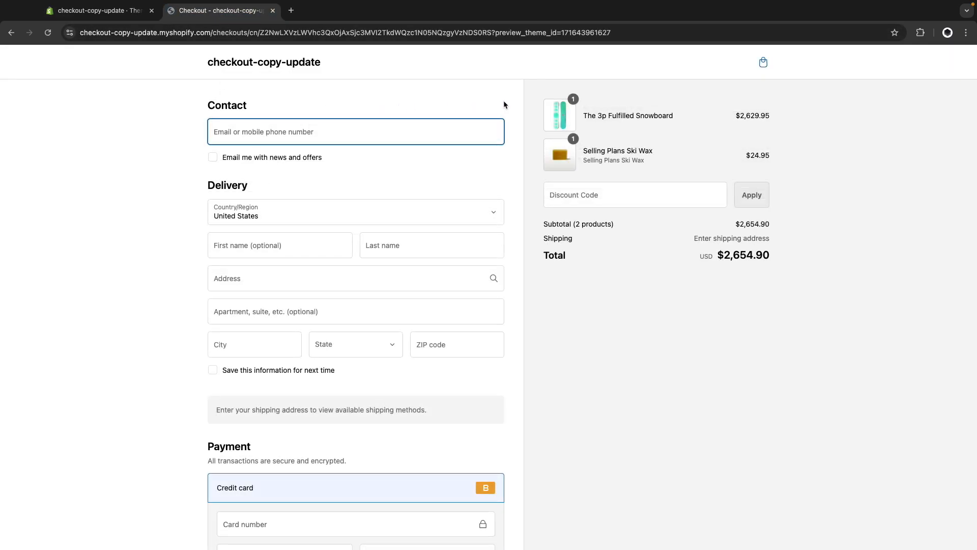
pyautogui.click(497, 109)
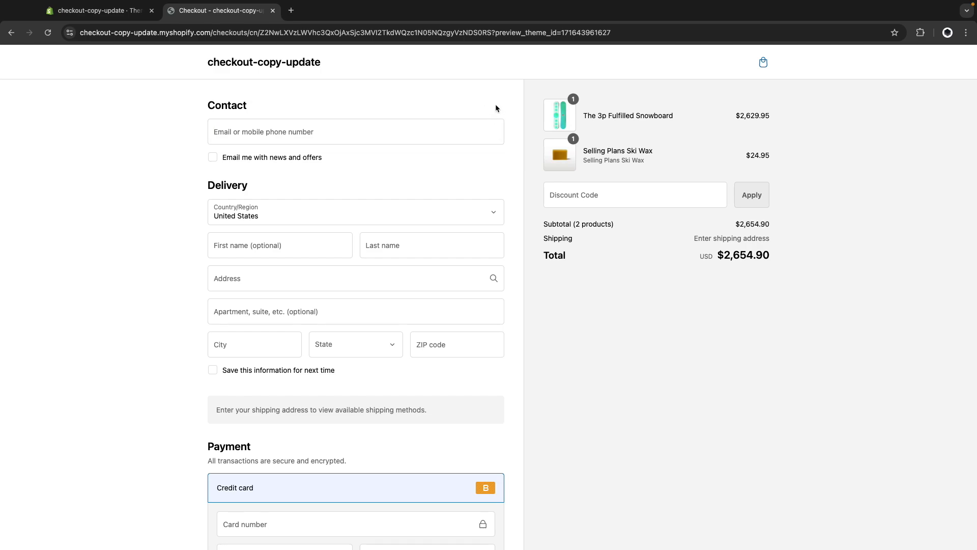
pyautogui.moveTo(372, 100)
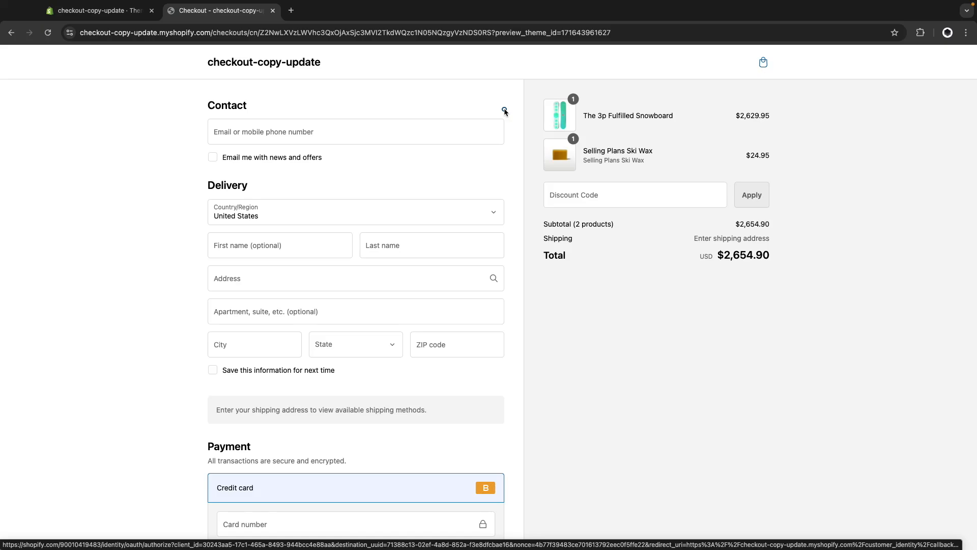
pyautogui.moveTo(466, 111)
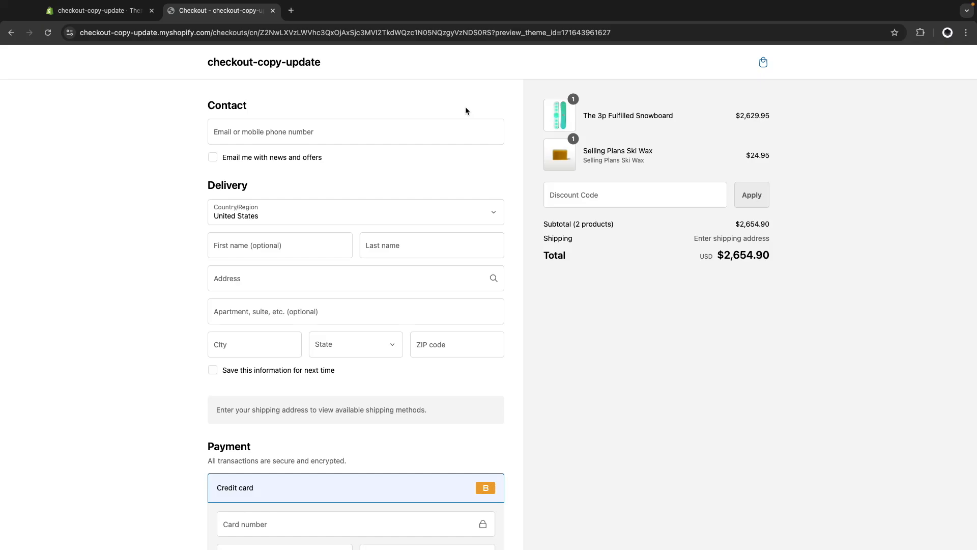
pyautogui.moveTo(353, 102)
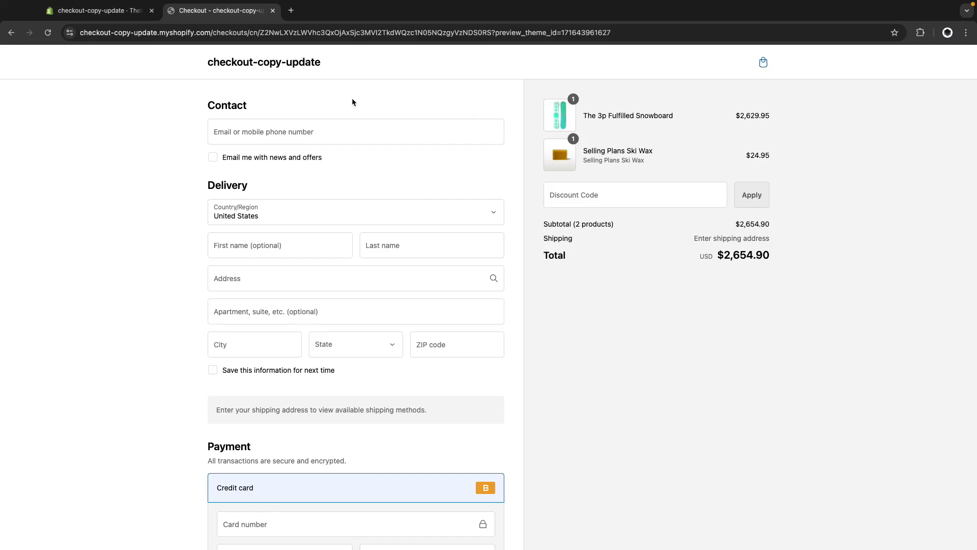
pyautogui.moveTo(374, 104)
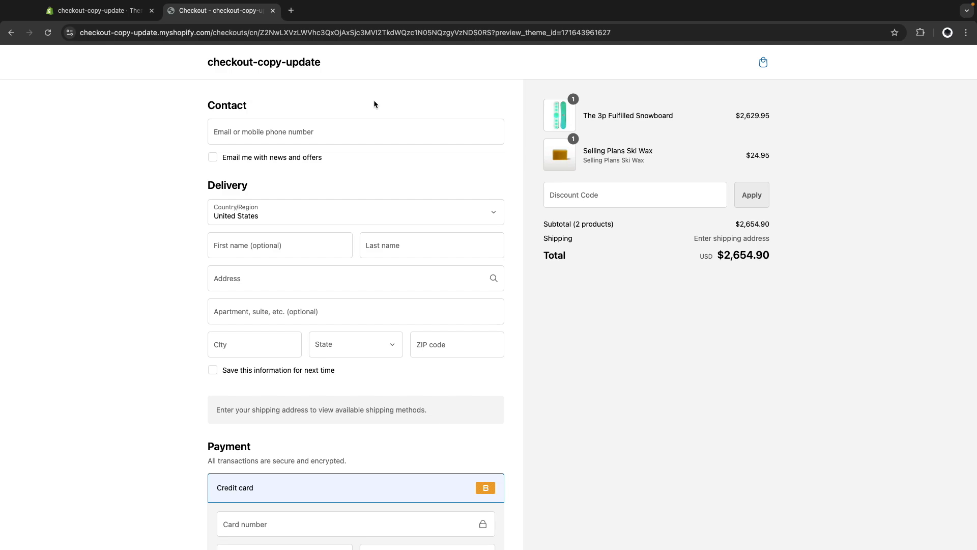
pyautogui.click(97, 10)
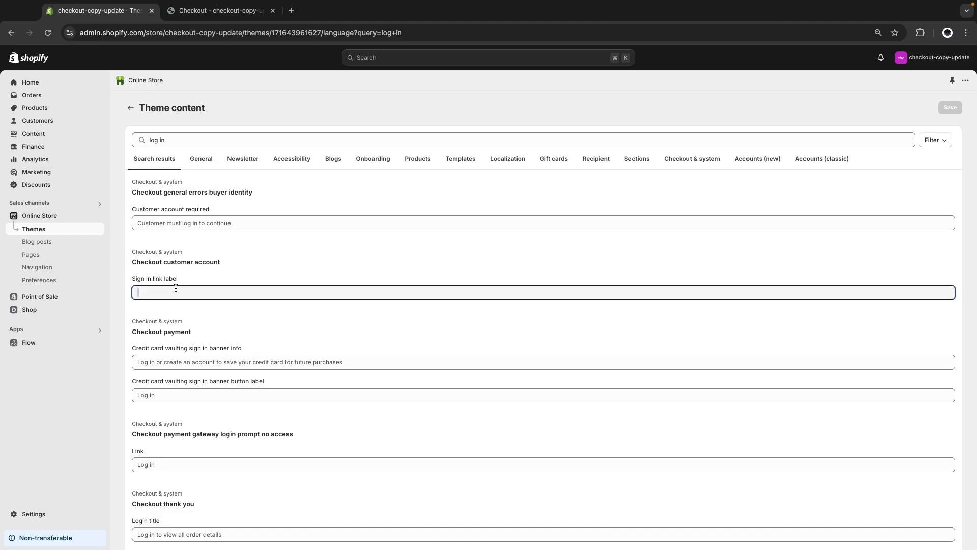
# Step: Restore the Sign in link label to 'Log in', save it, and confirm it in the checkout preview
pyautogui.write('Log in')
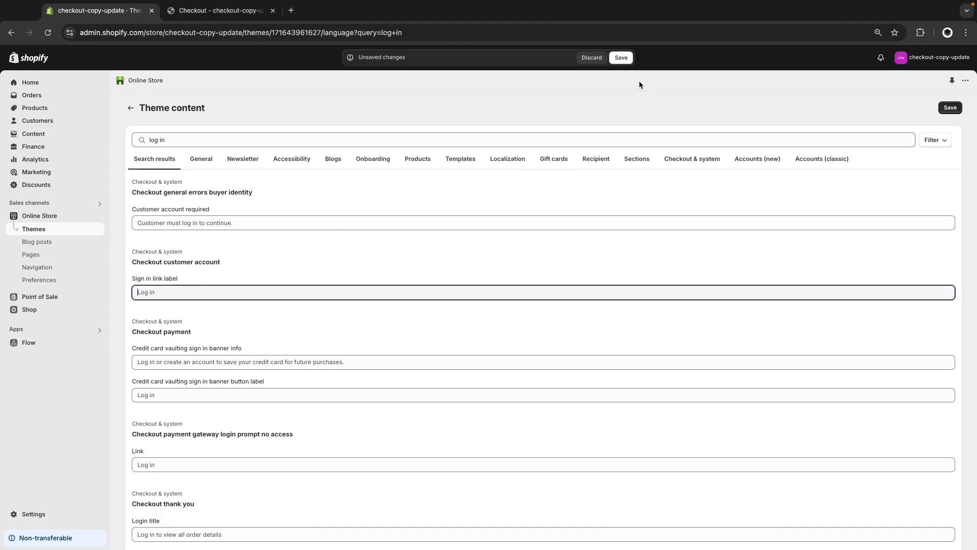
pyautogui.click(620, 57)
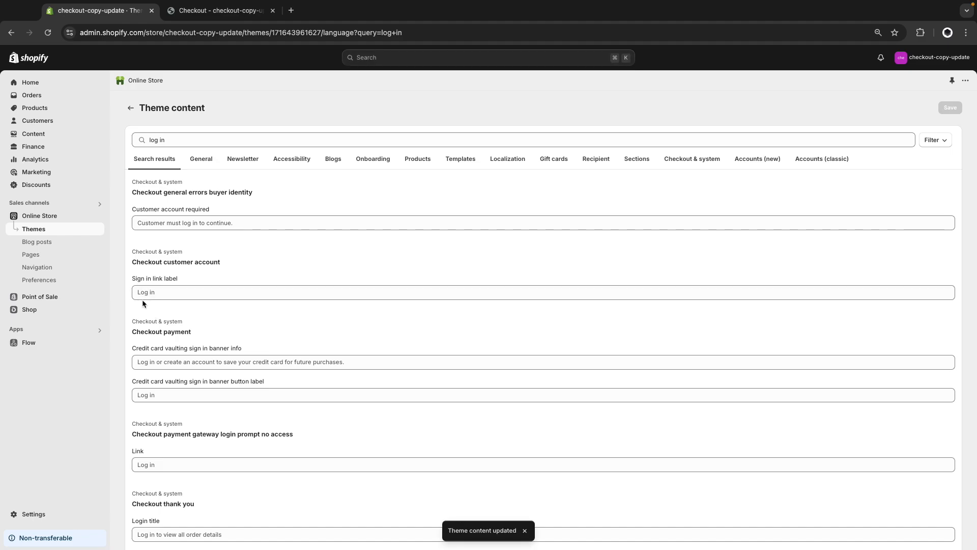
pyautogui.moveTo(199, 26)
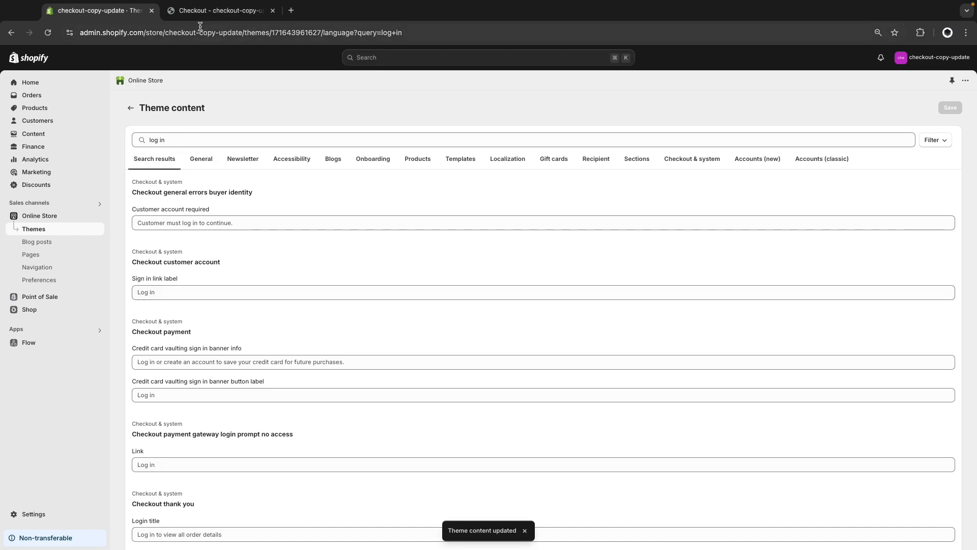
pyautogui.click(217, 10)
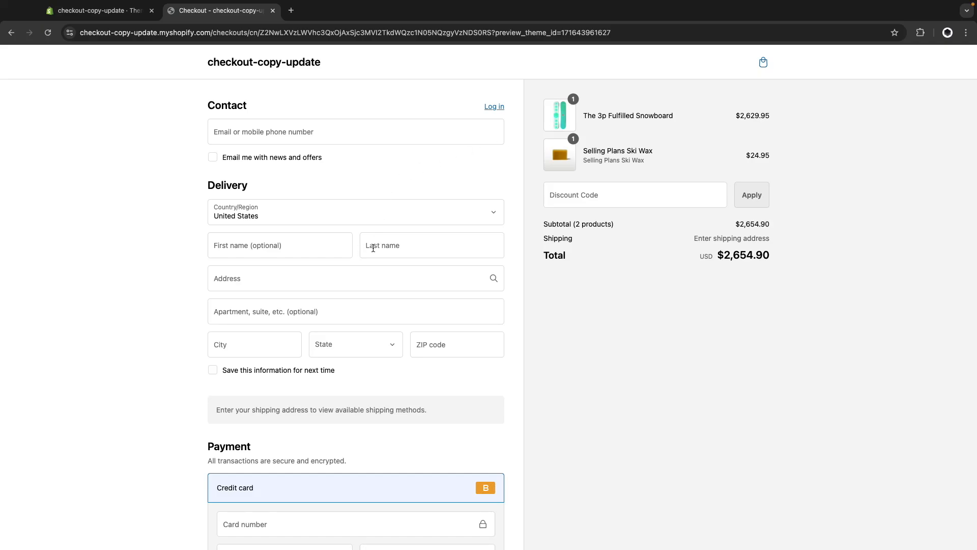
pyautogui.moveTo(554, 314)
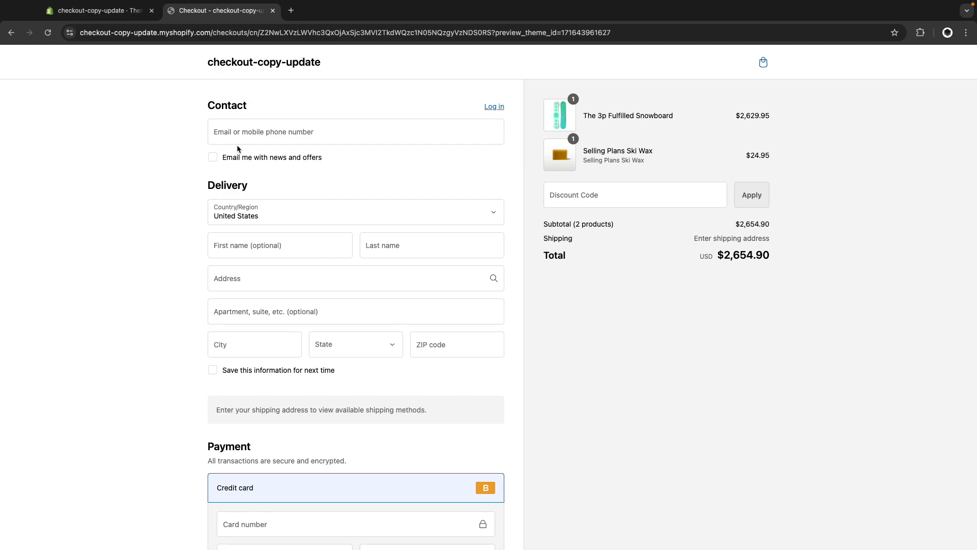
pyautogui.click(97, 10)
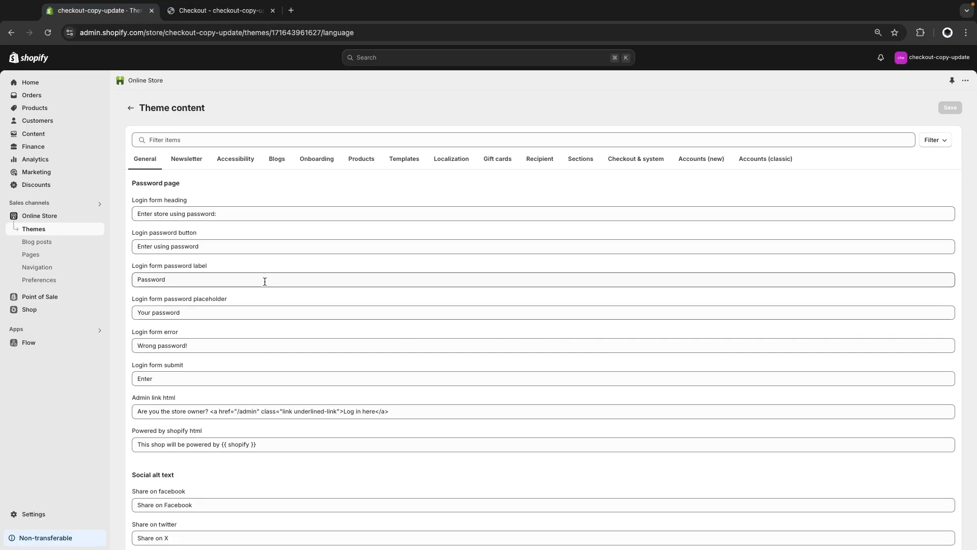
pyautogui.moveTo(231, 52)
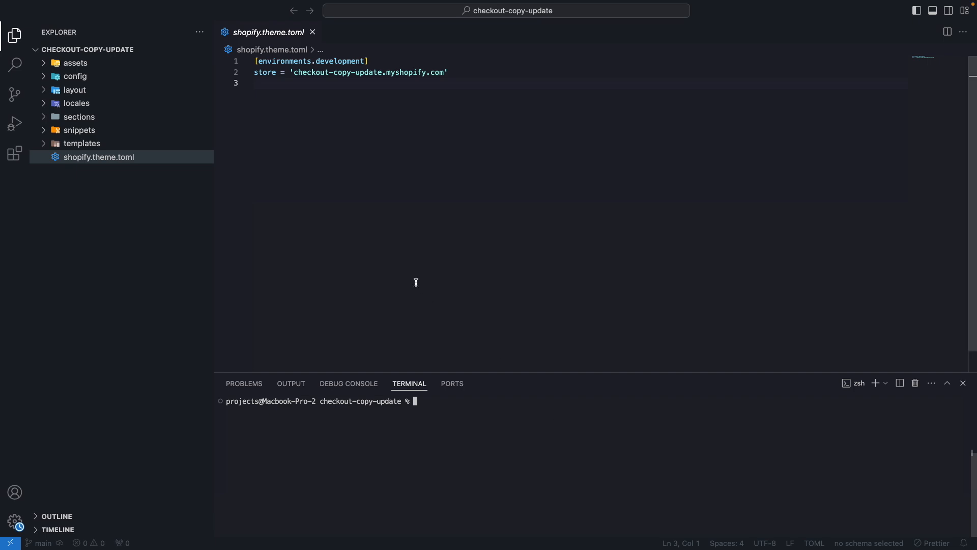
pyautogui.moveTo(323, 279)
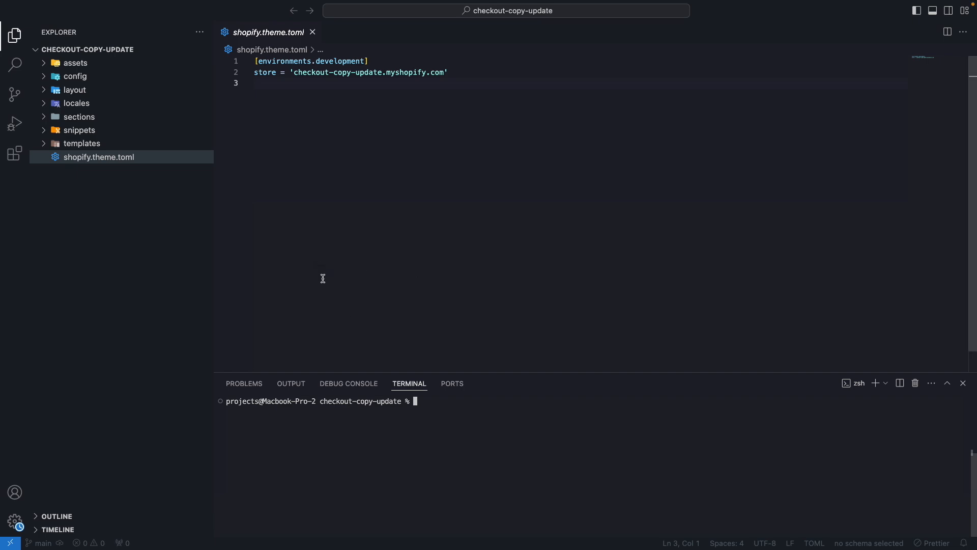
# Step: Run 'shopify theme pull -e development' for the live Dawn theme and view the changed files
pyautogui.write('shopify theme pull -e de')
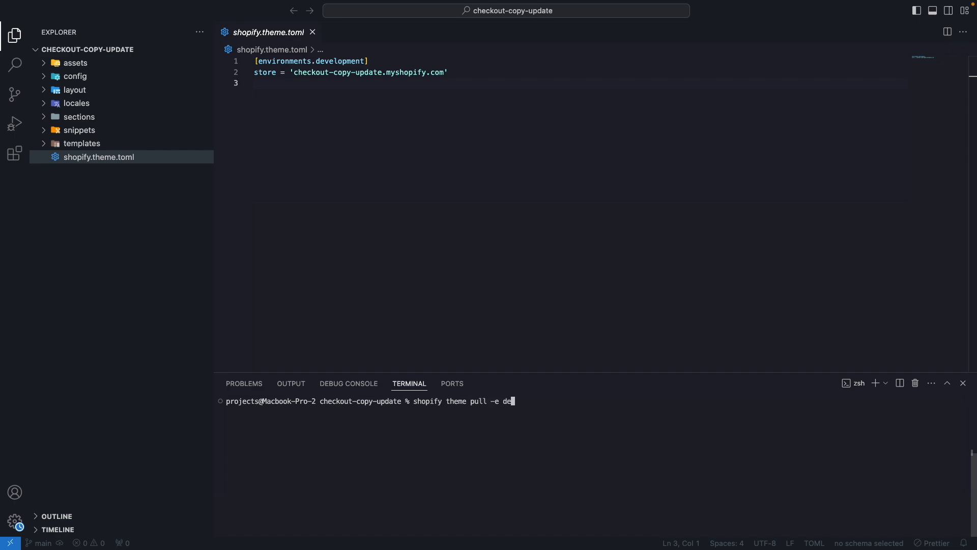
pyautogui.press('Return')
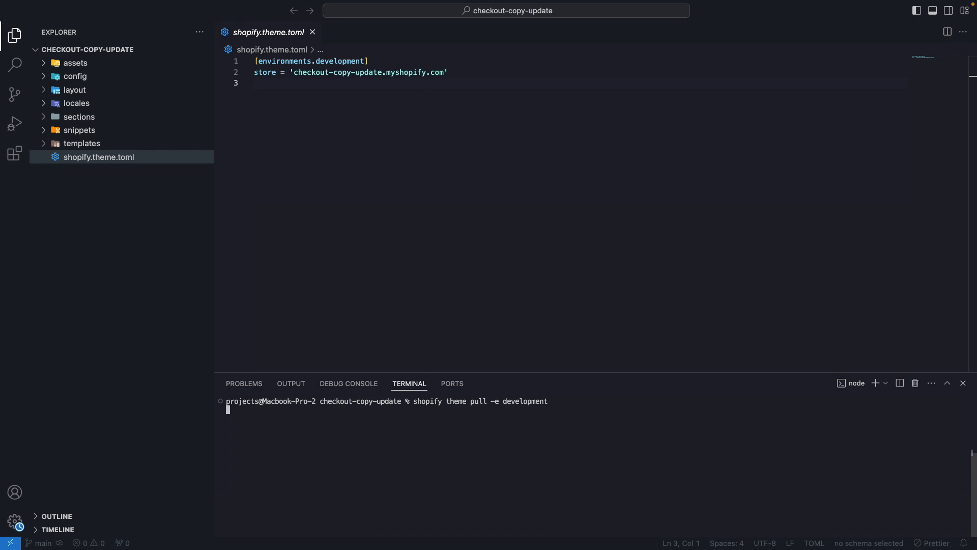
pyautogui.press('Return')
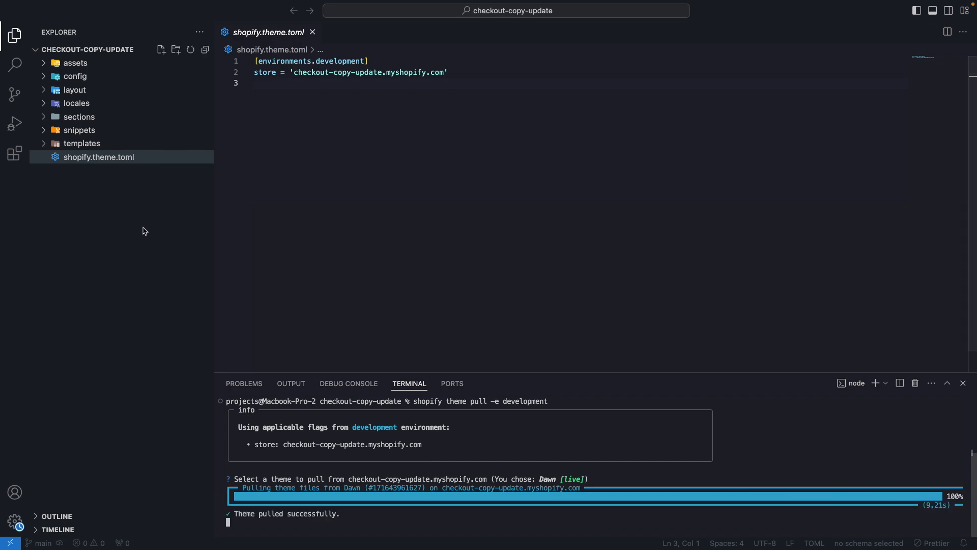
pyautogui.click(15, 93)
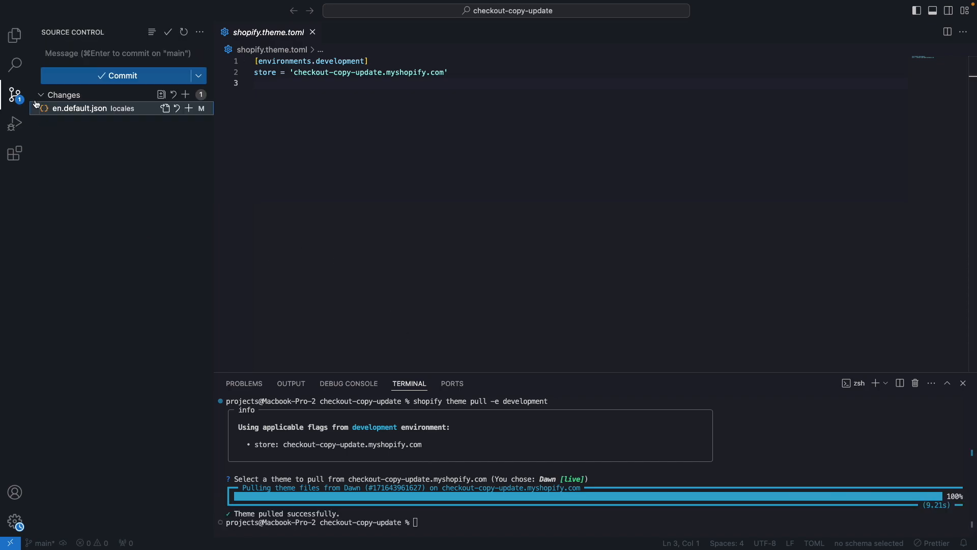
# Step: Inspect the en.default.json diff with the added shopify.checkout discount, subtotal and shipping strings
pyautogui.click(80, 108)
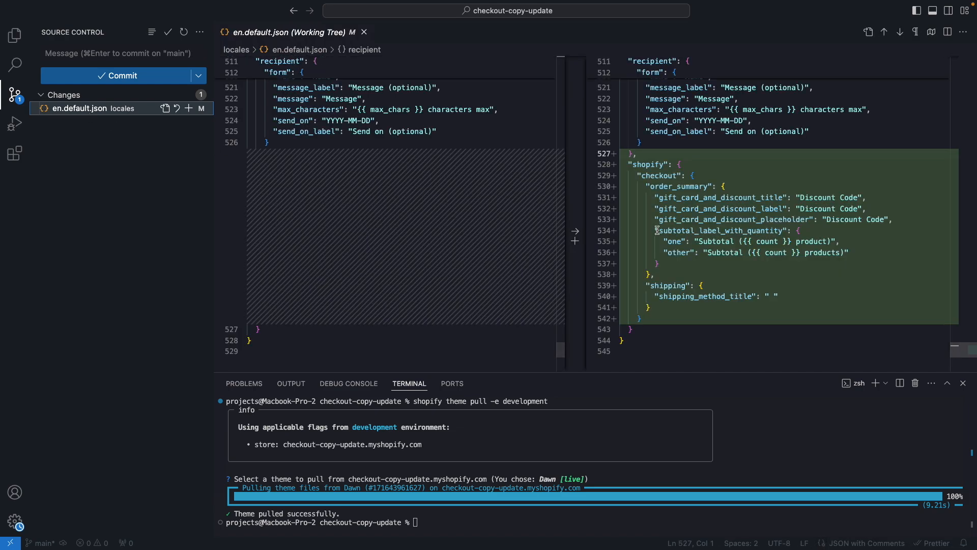
pyautogui.moveTo(665, 207)
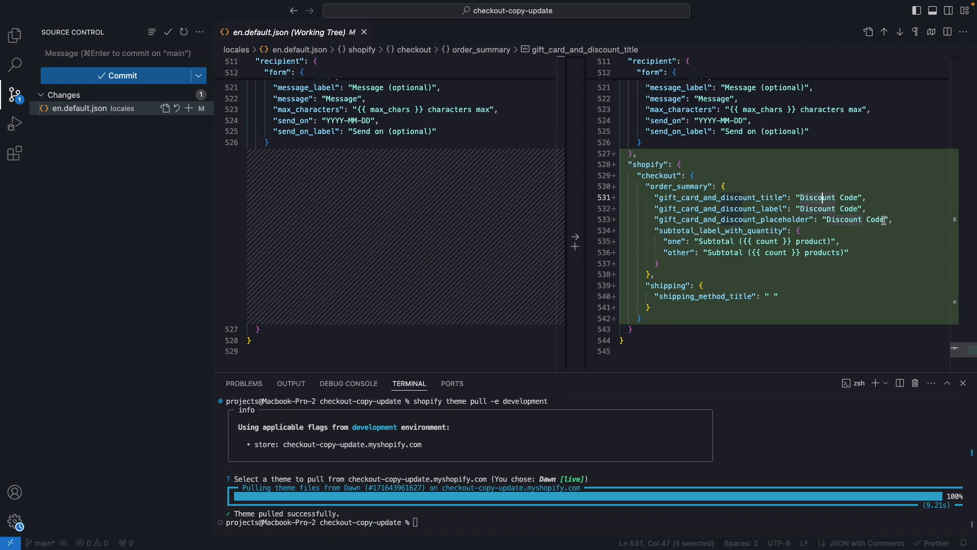
pyautogui.moveTo(713, 258)
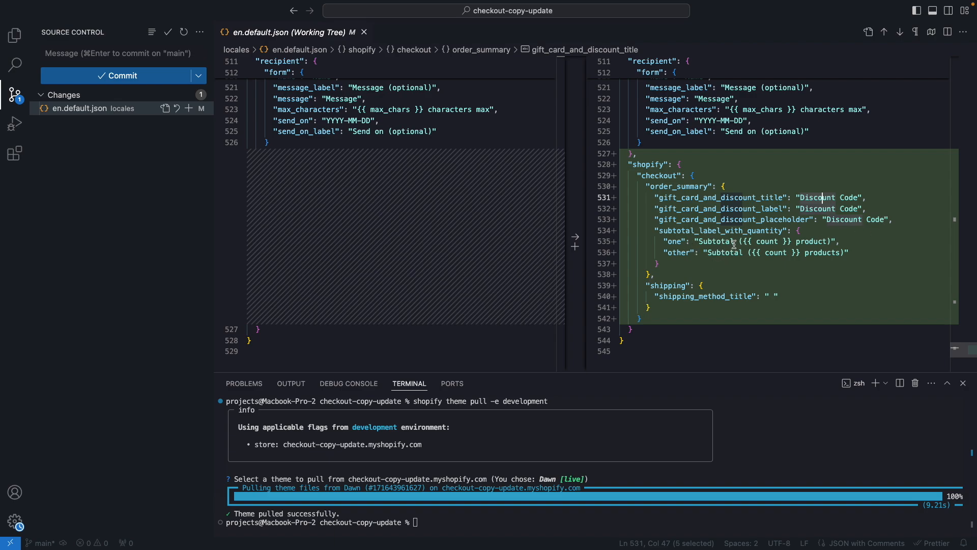
pyautogui.click(801, 242)
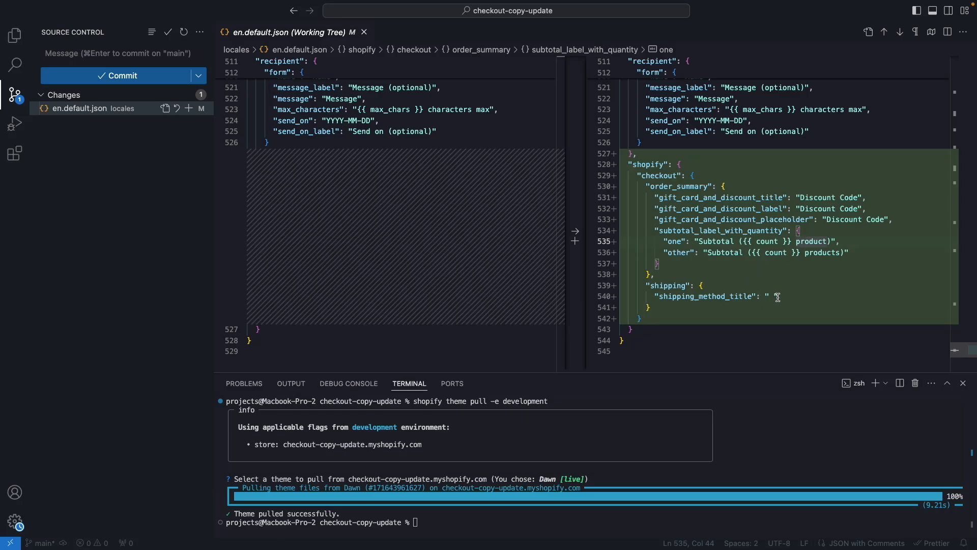
pyautogui.click(773, 296)
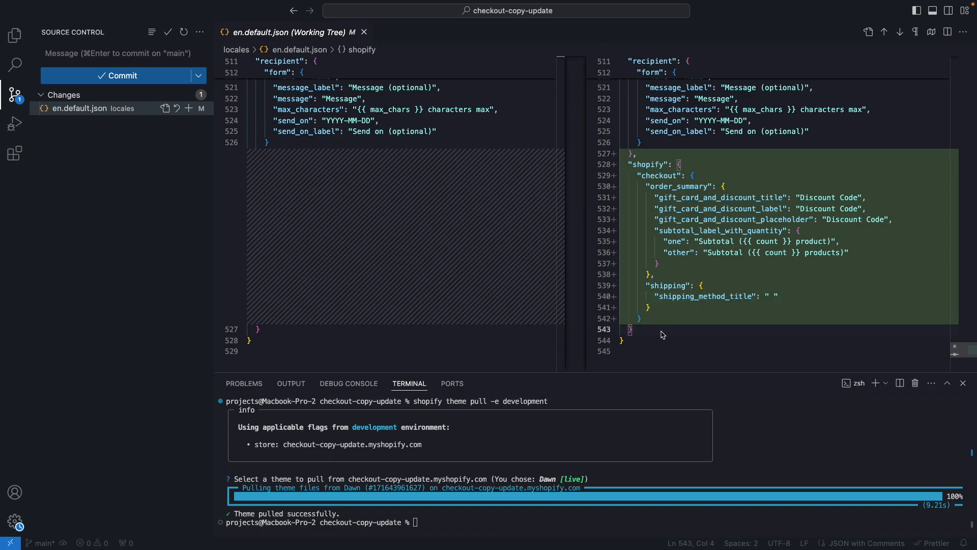
pyautogui.moveTo(362, 213)
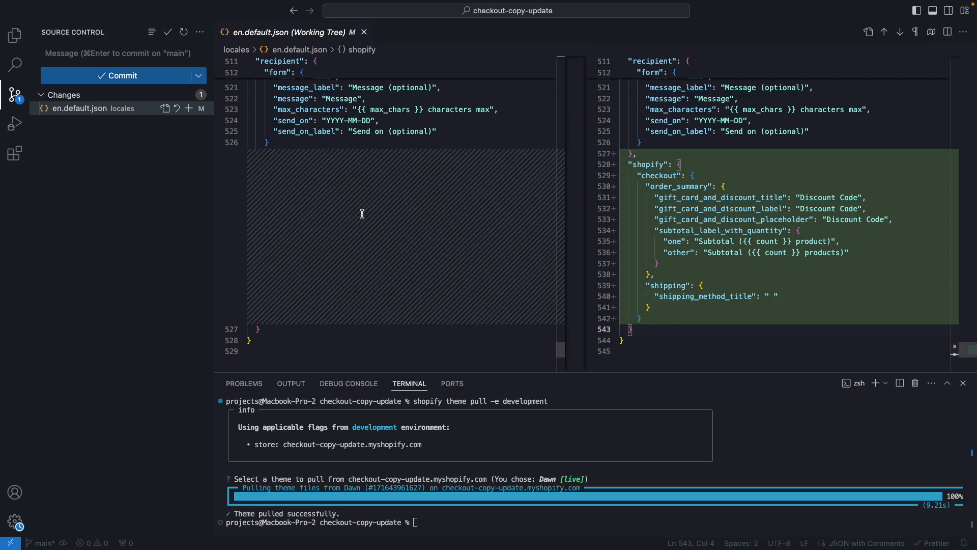
pyautogui.moveTo(70, 132)
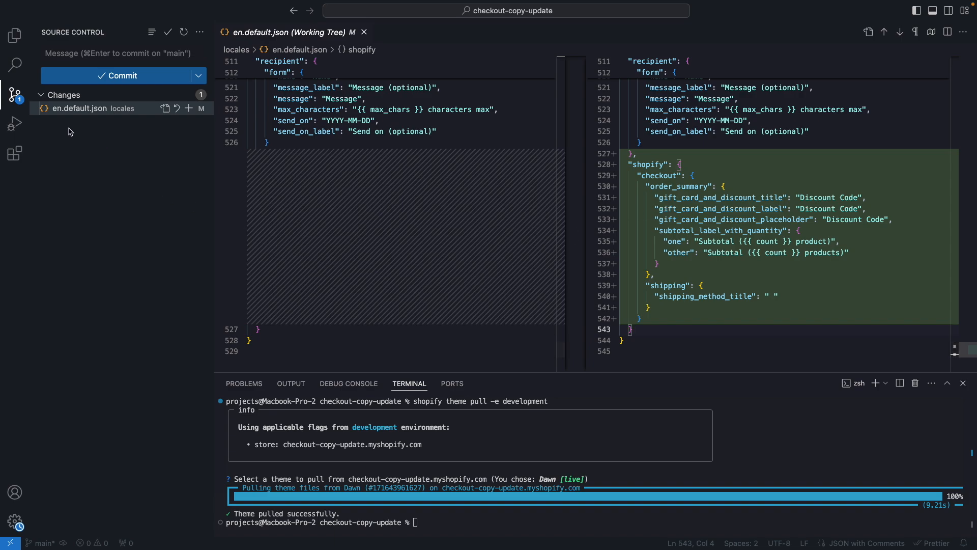
pyautogui.click(14, 35)
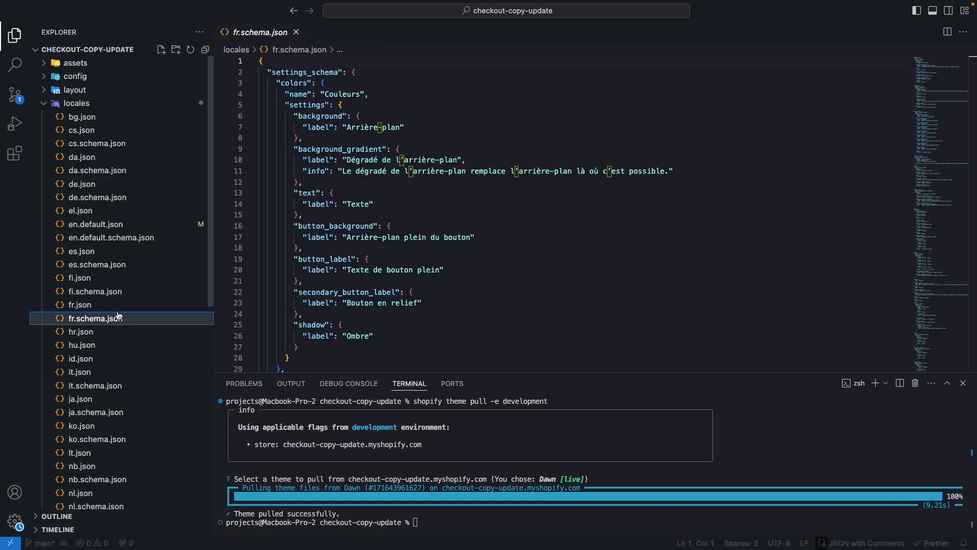
pyautogui.click(15, 93)
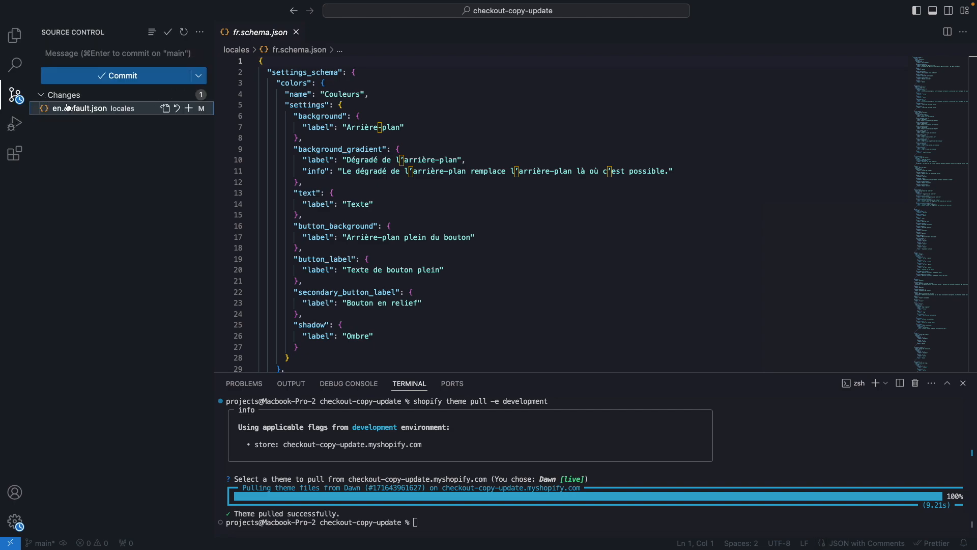
pyautogui.click(82, 108)
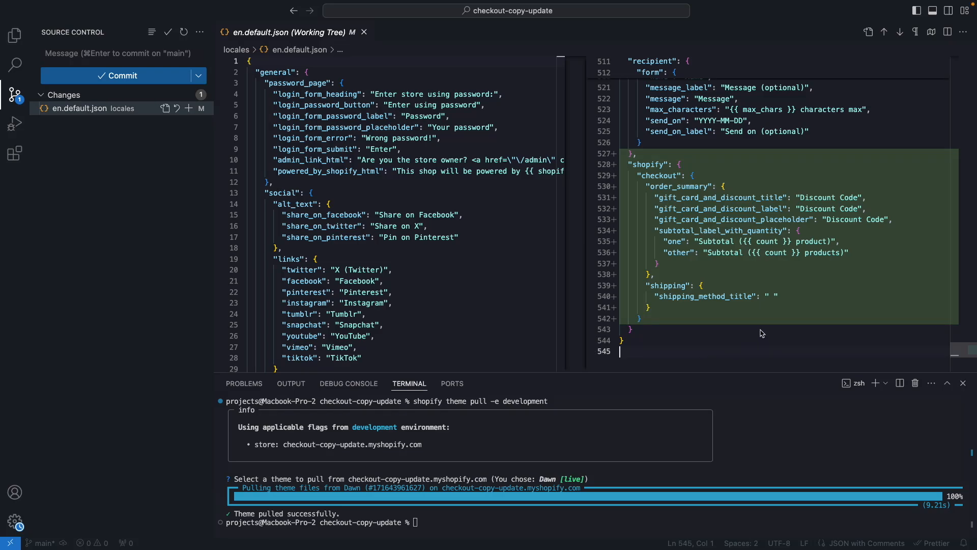
pyautogui.moveTo(769, 305)
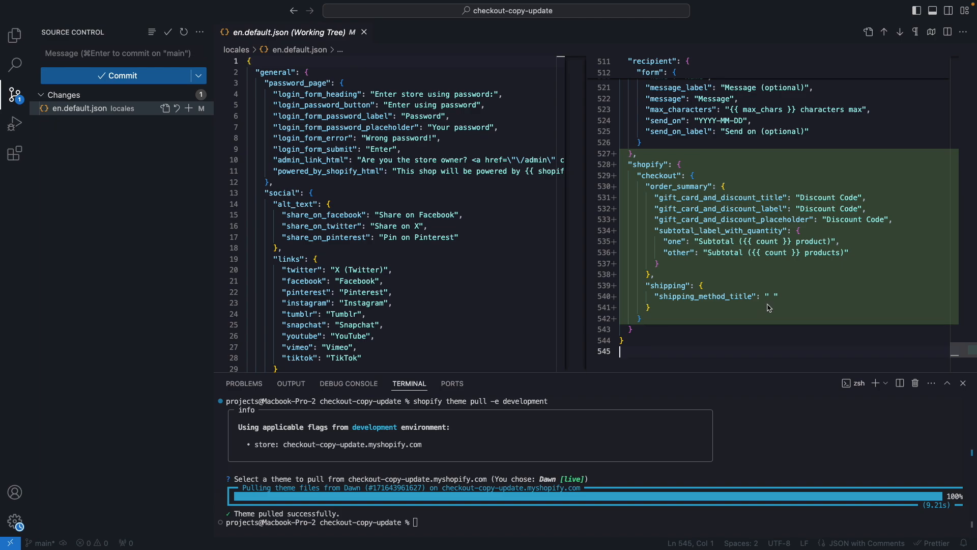
pyautogui.moveTo(708, 337)
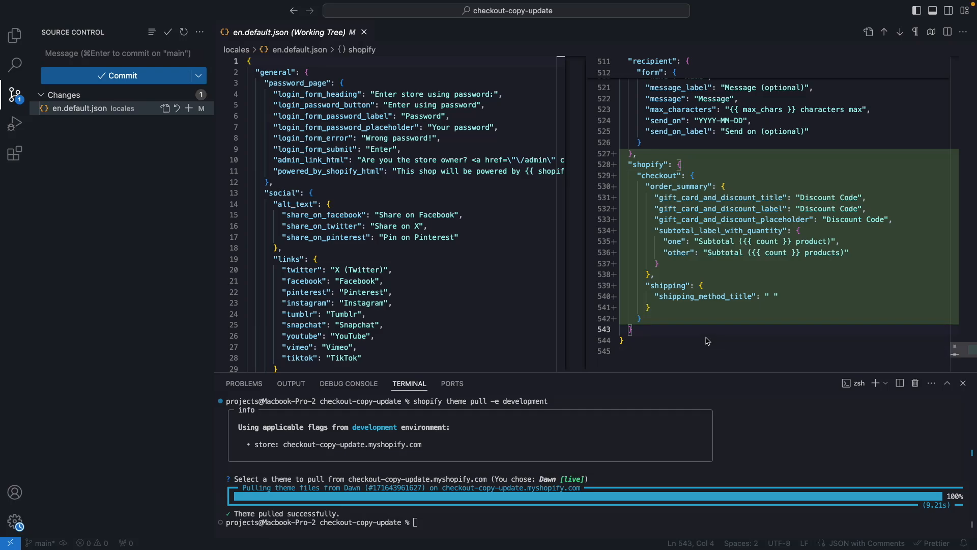
pyautogui.moveTo(732, 232)
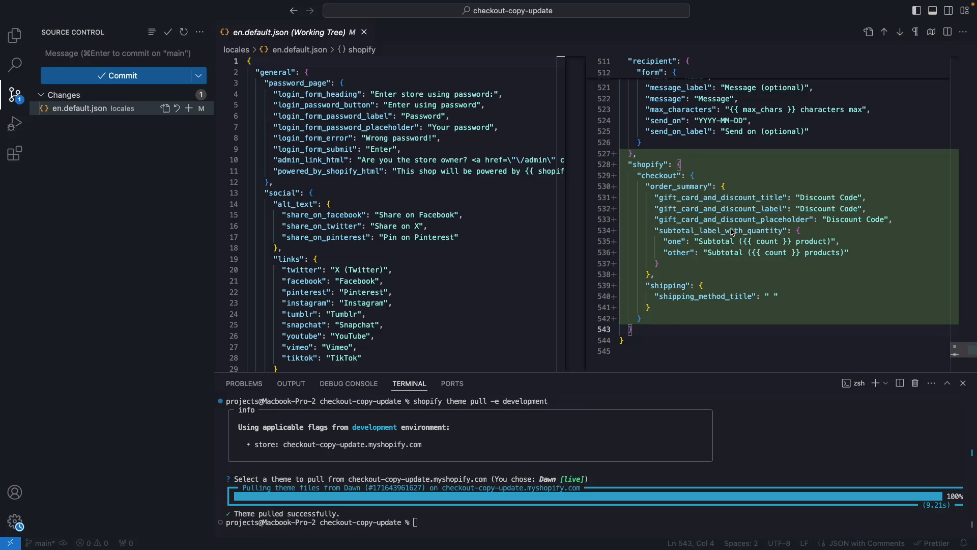
pyautogui.moveTo(763, 323)
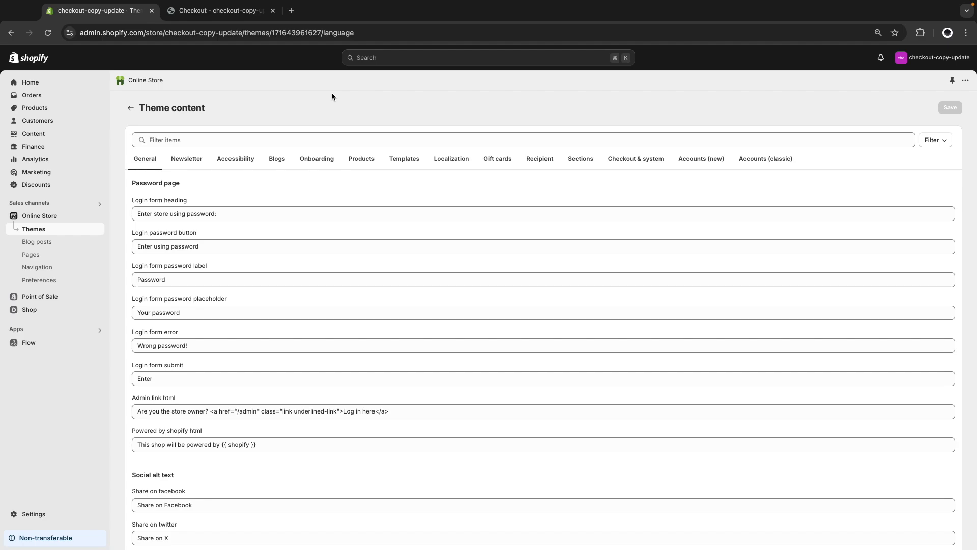
pyautogui.moveTo(636, 158)
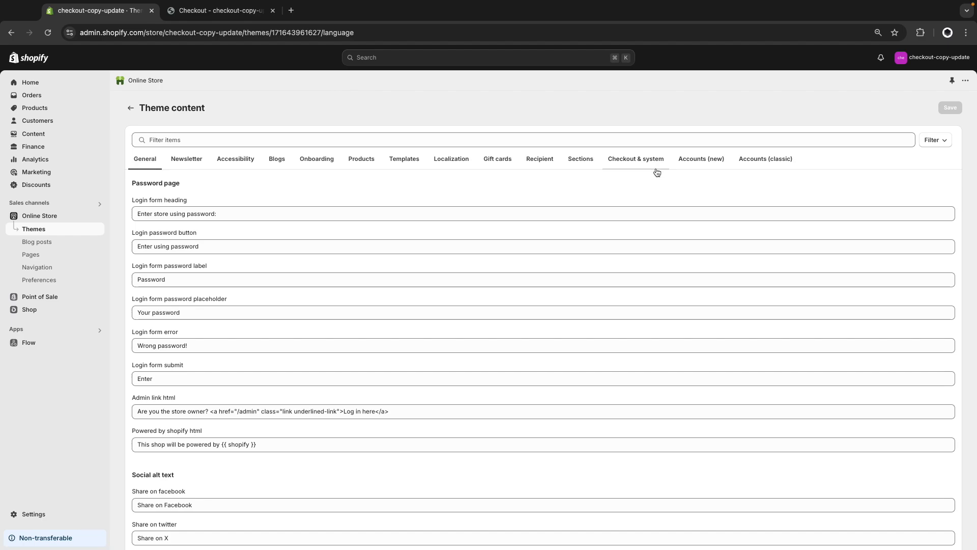
pyautogui.moveTo(701, 161)
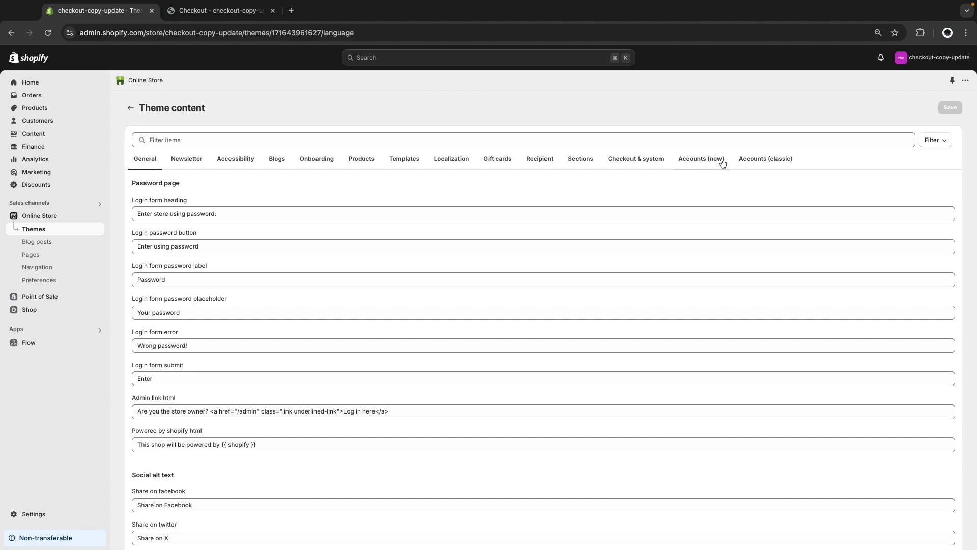